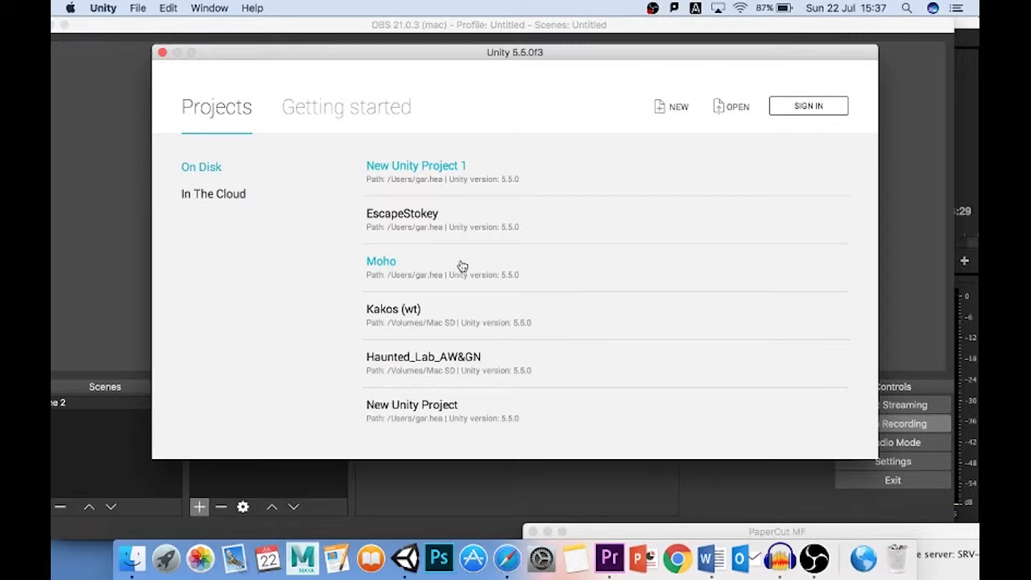
mouse_move(419, 539)
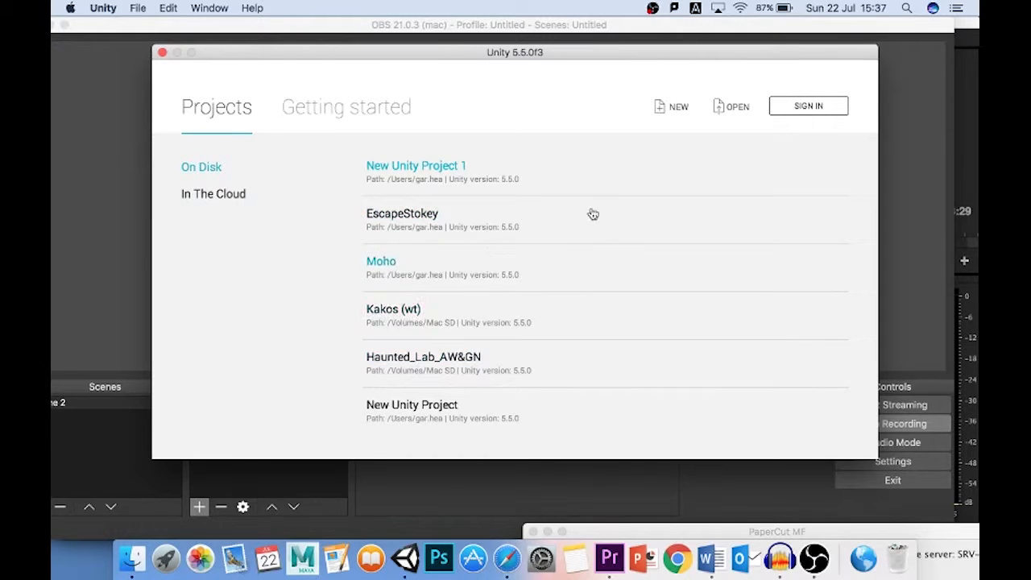
mouse_move(492, 164)
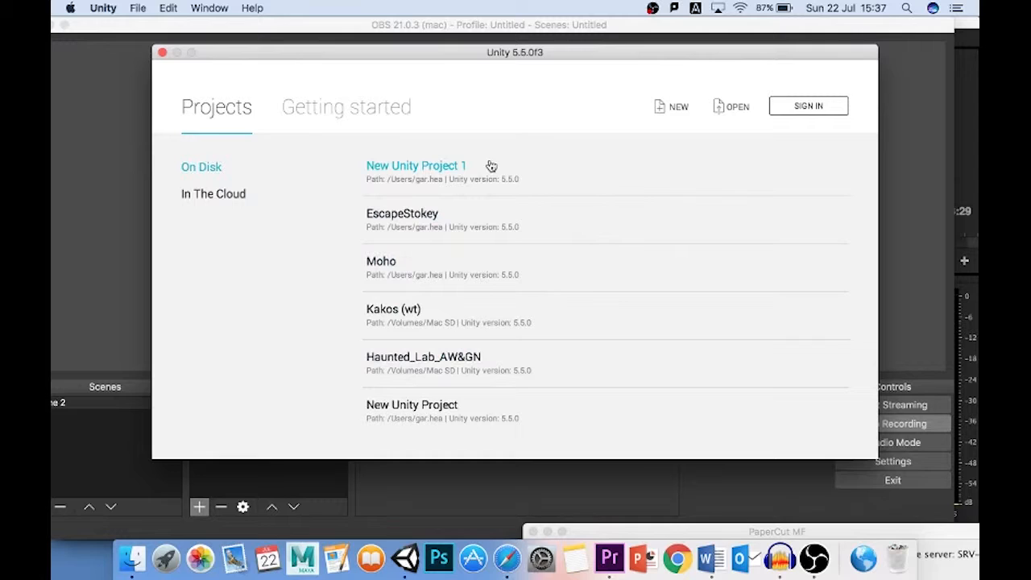
mouse_move(397, 312)
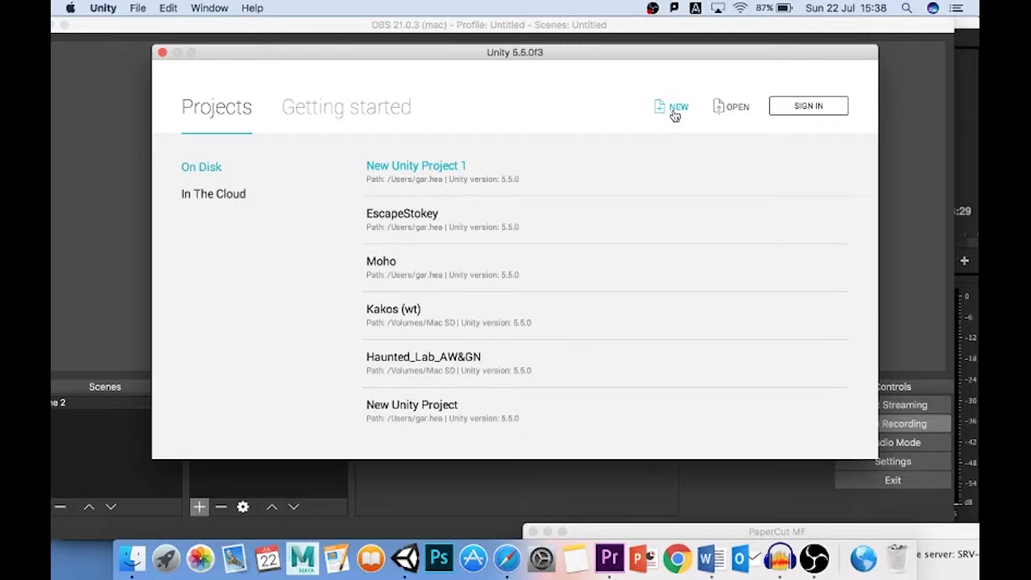
Start a new project and name it BasicOrientation, keeping the /Users/gar.hea location and 3D template.
left_click(672, 107)
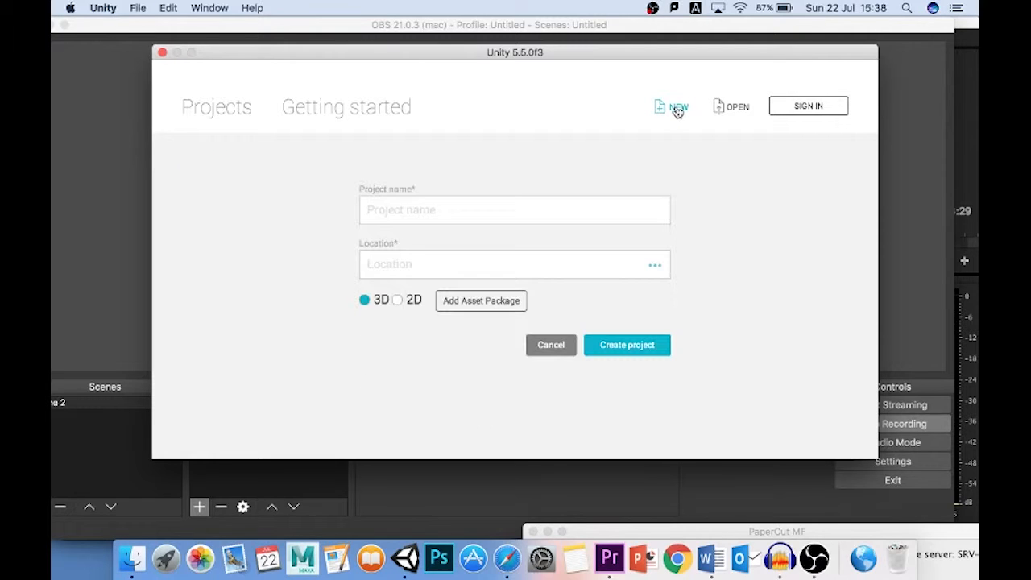
type("New Unity Project 2")
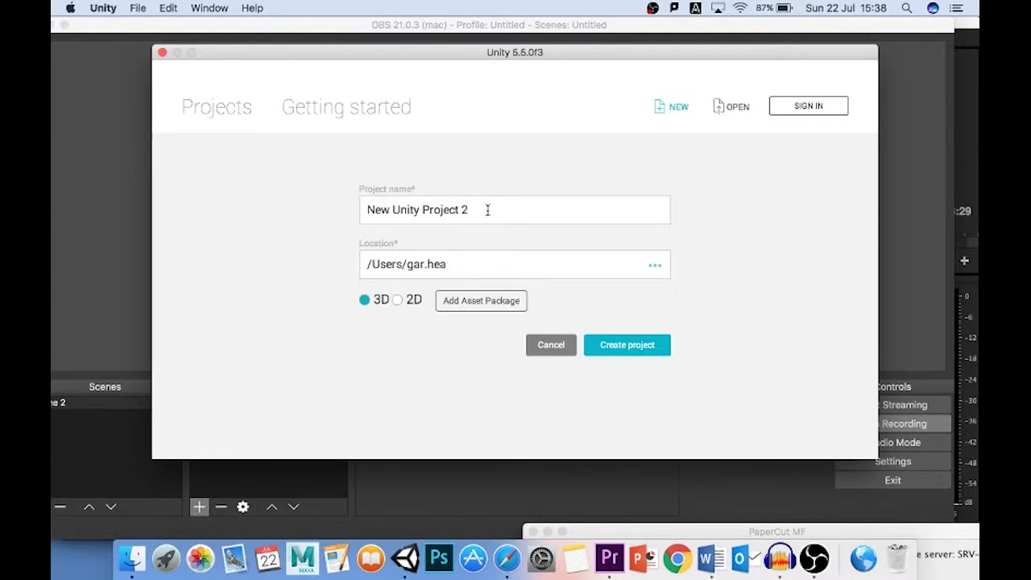
type("BaiscOr")
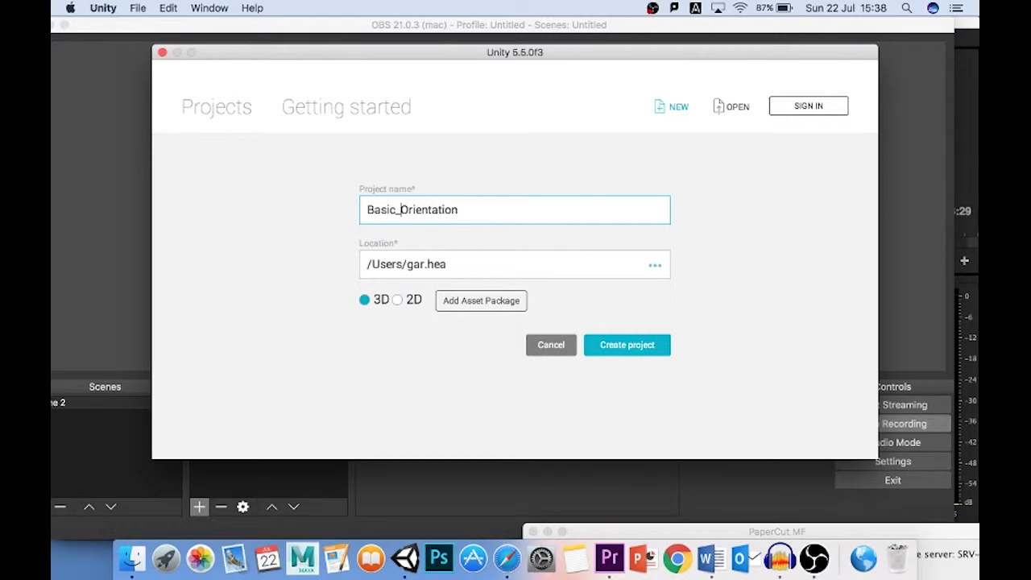
key("Backspace")
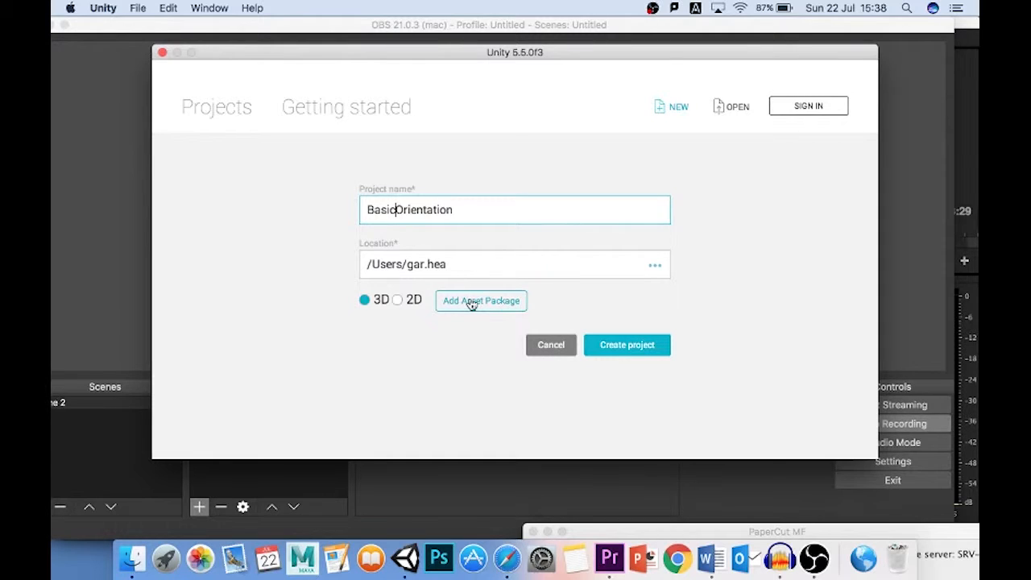
Create the BasicOrientation project without adding any asset packages, opening the empty default scene.
left_click(480, 301)
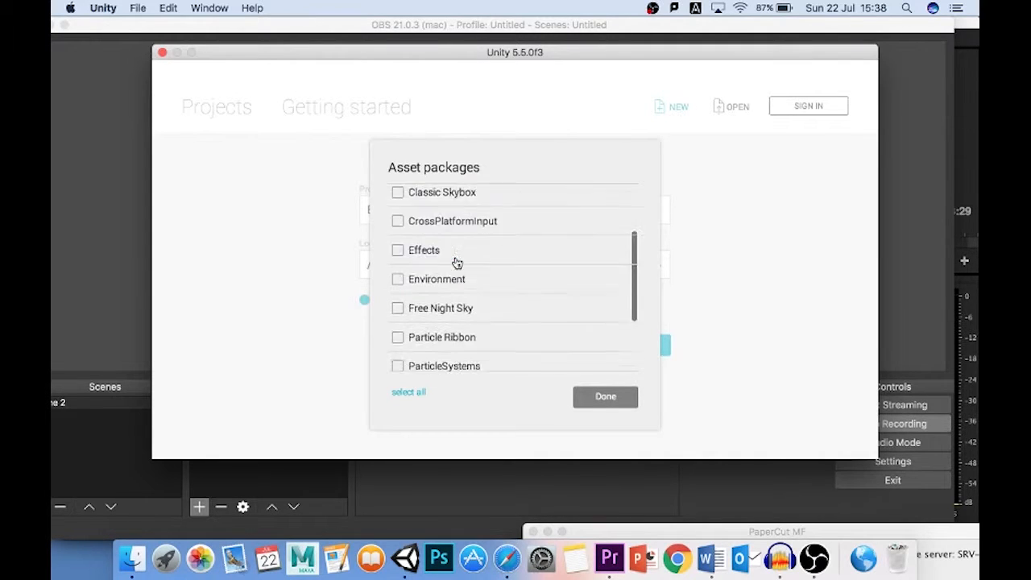
left_click(606, 396)
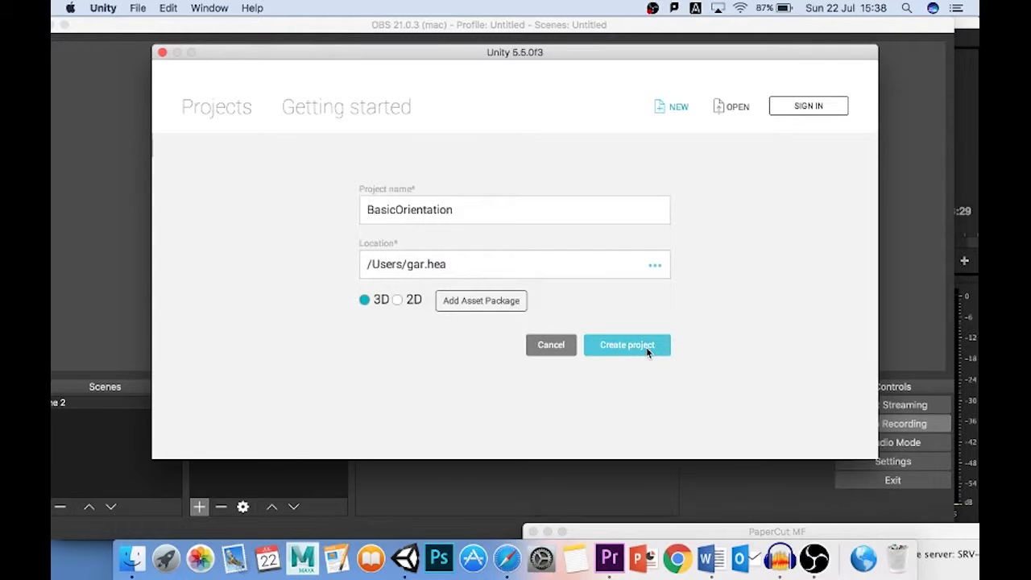
left_click(627, 345)
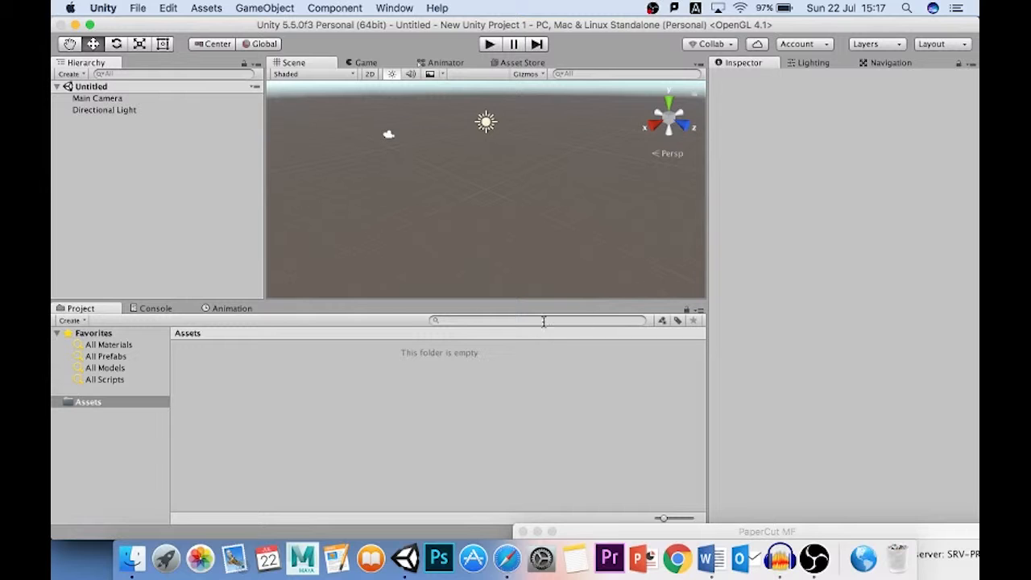
left_click(364, 62)
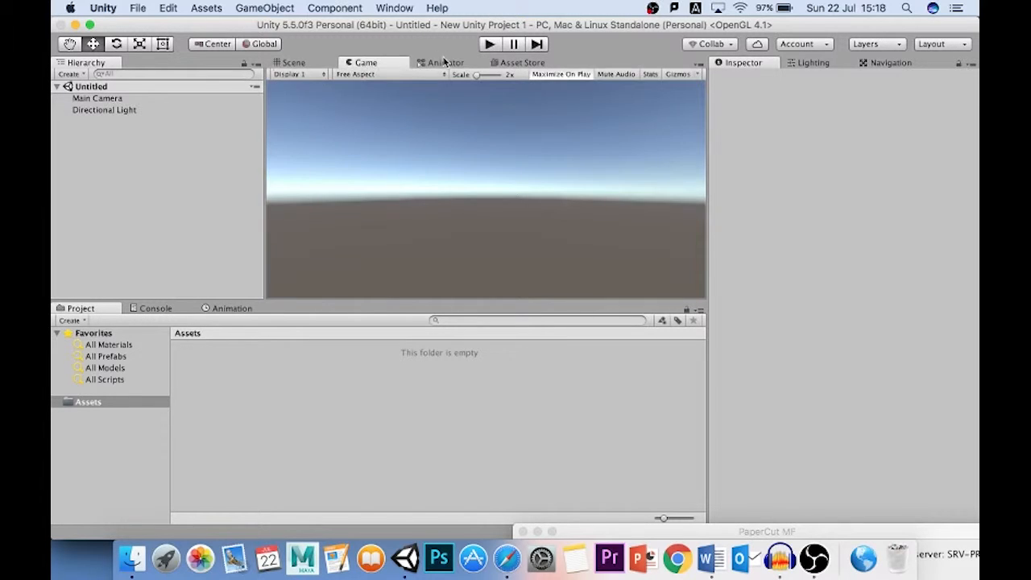
left_click(293, 63)
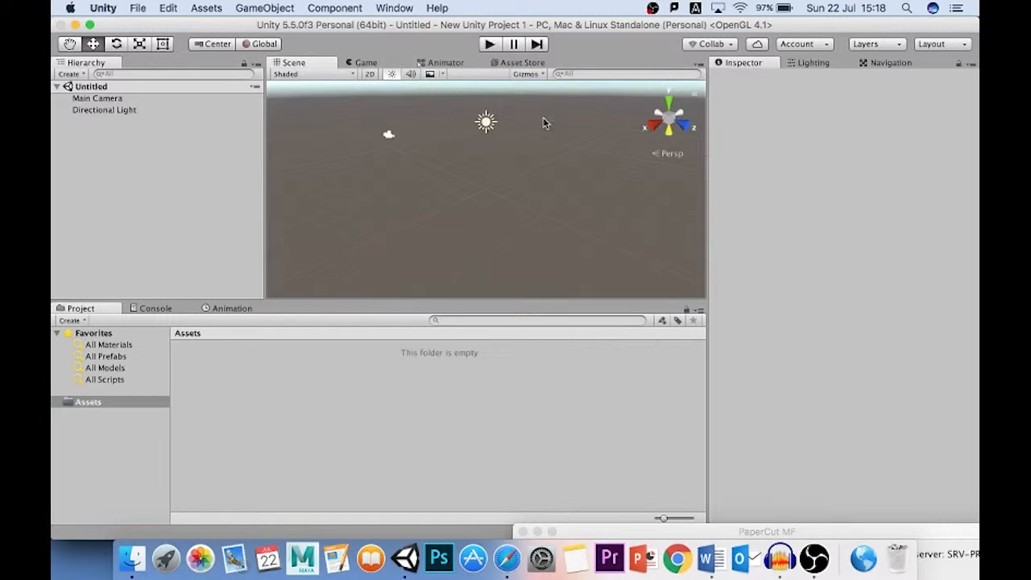
mouse_move(419, 287)
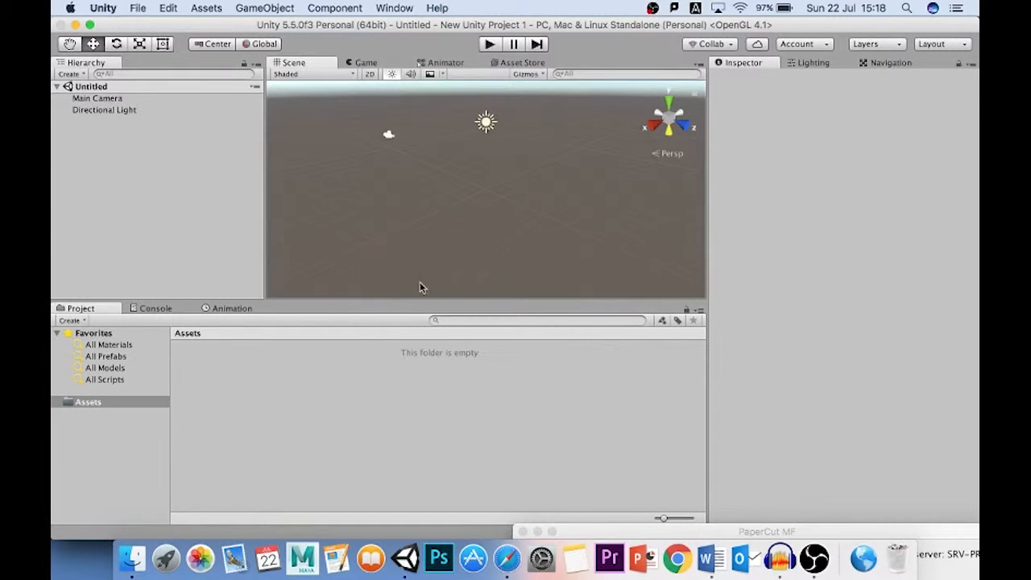
mouse_move(293, 382)
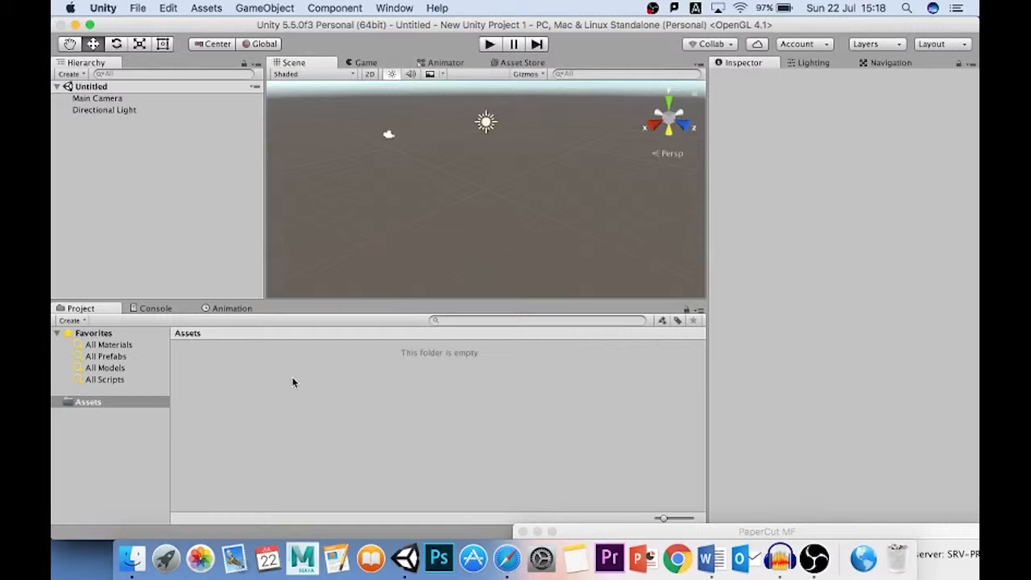
mouse_move(609, 442)
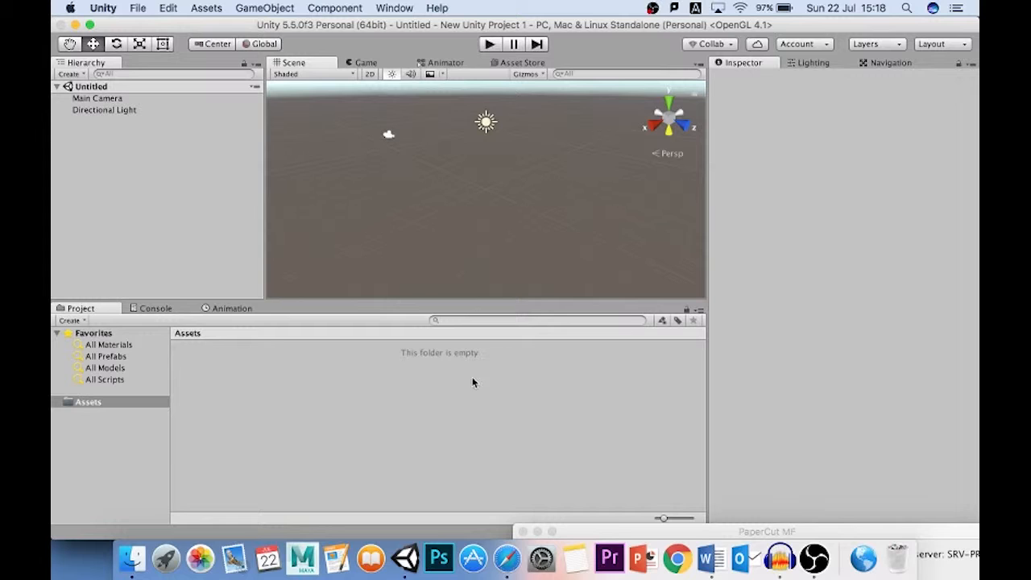
mouse_move(406, 377)
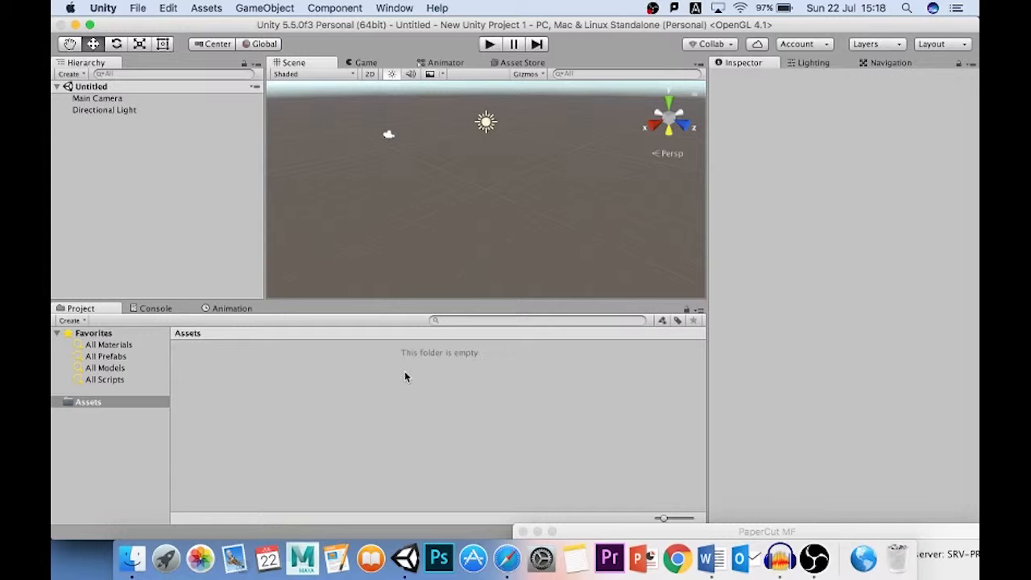
mouse_move(312, 387)
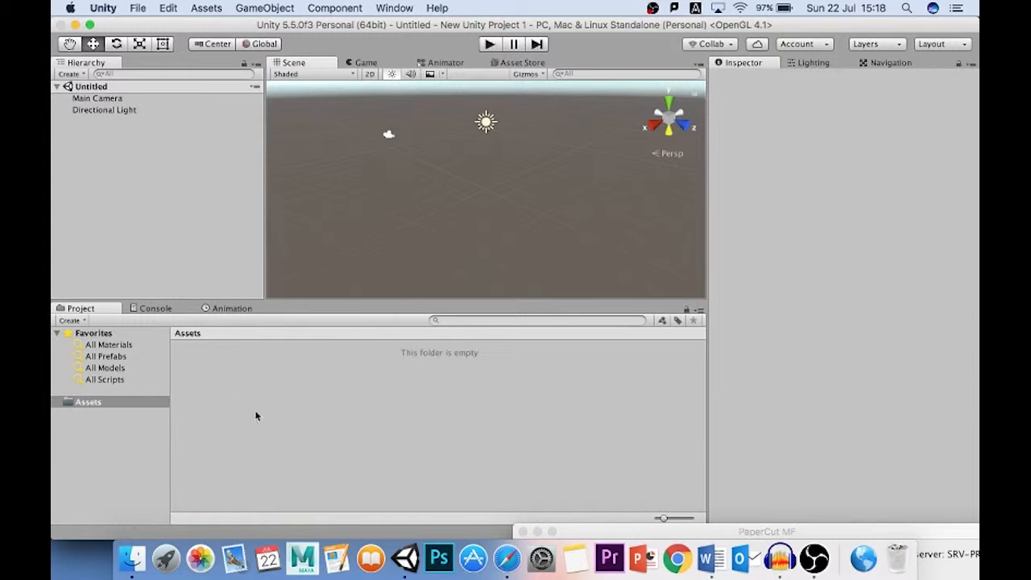
mouse_move(218, 361)
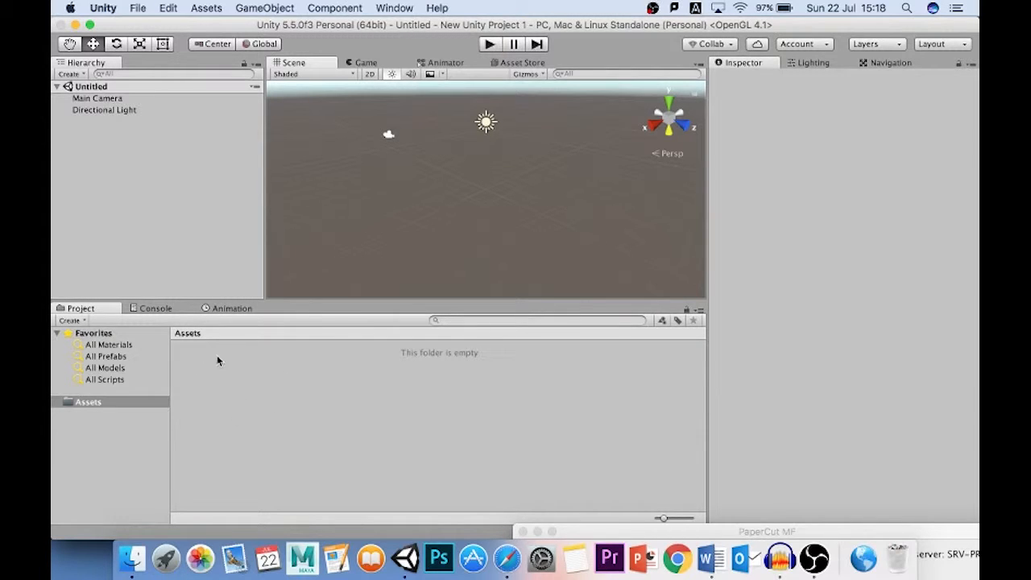
mouse_move(415, 207)
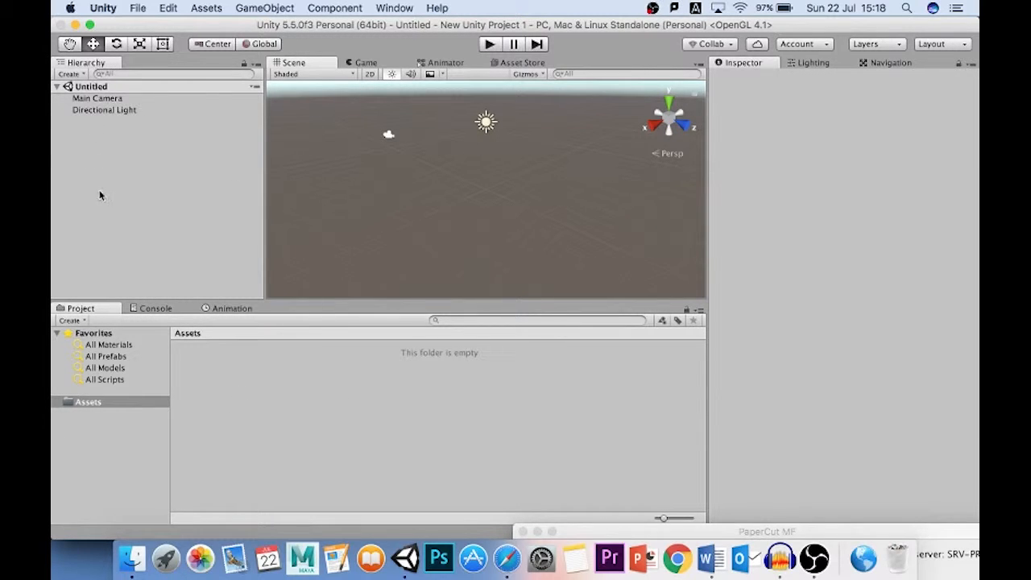
mouse_move(442, 122)
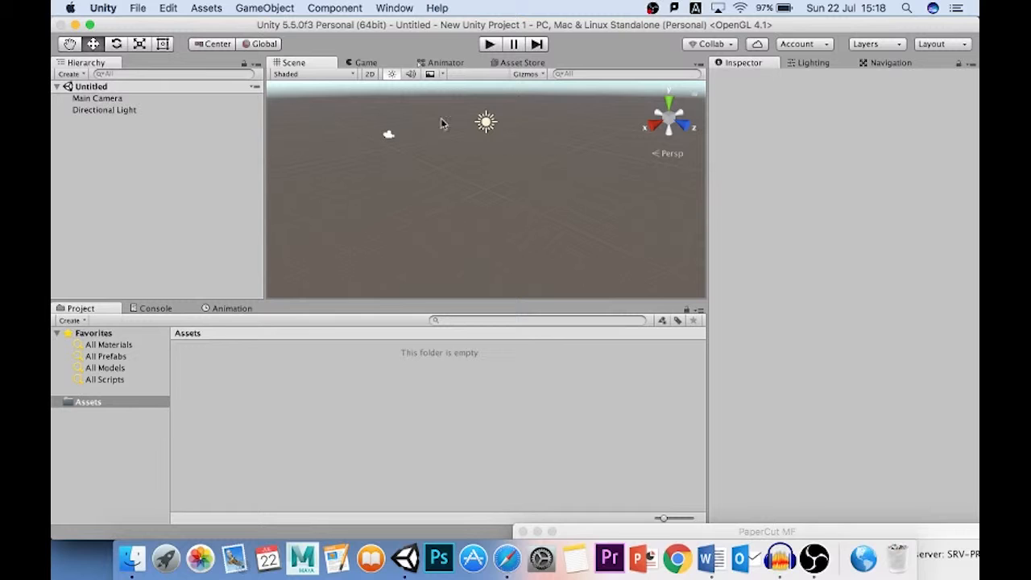
mouse_move(541, 214)
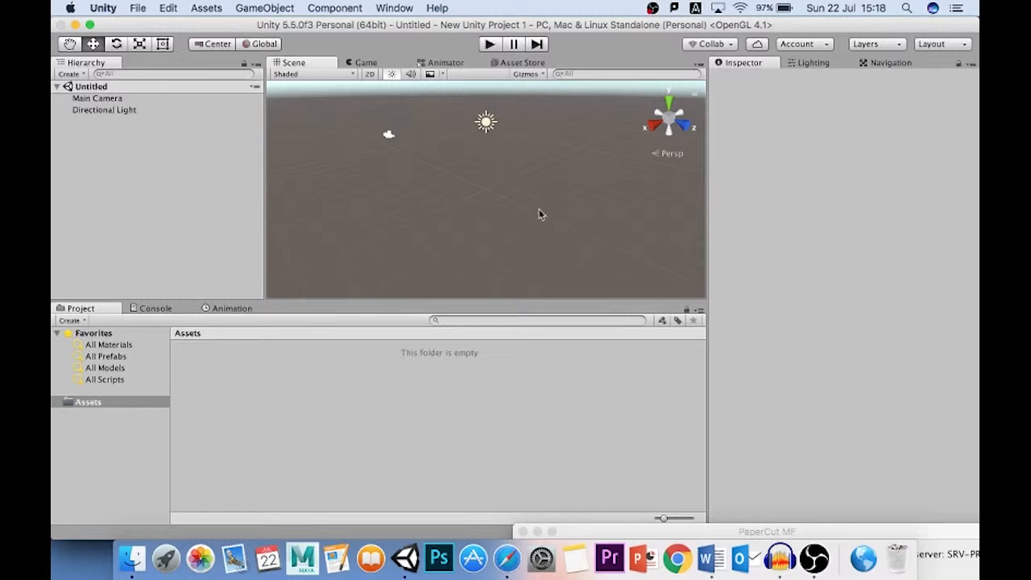
mouse_move(758, 175)
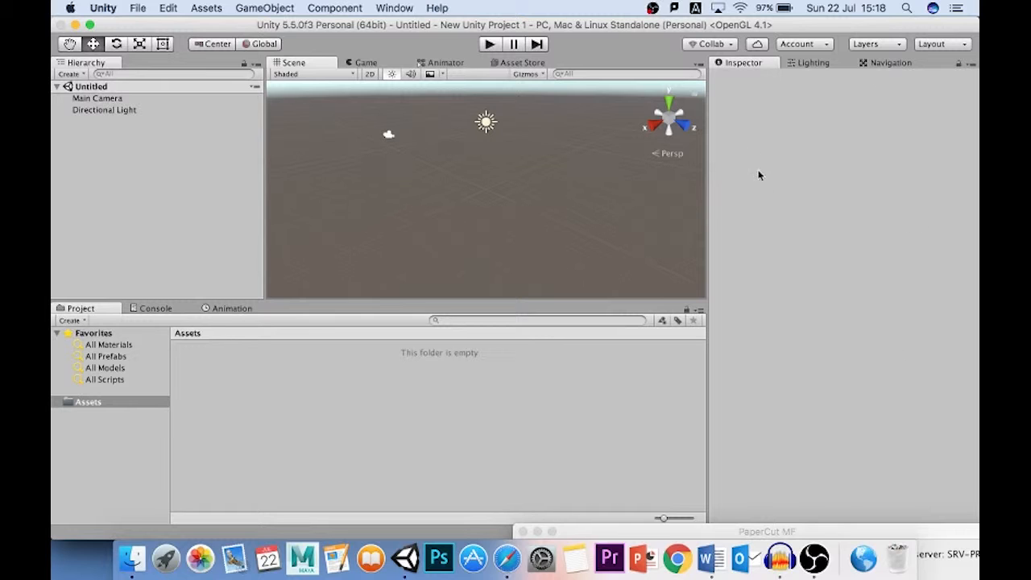
mouse_move(786, 126)
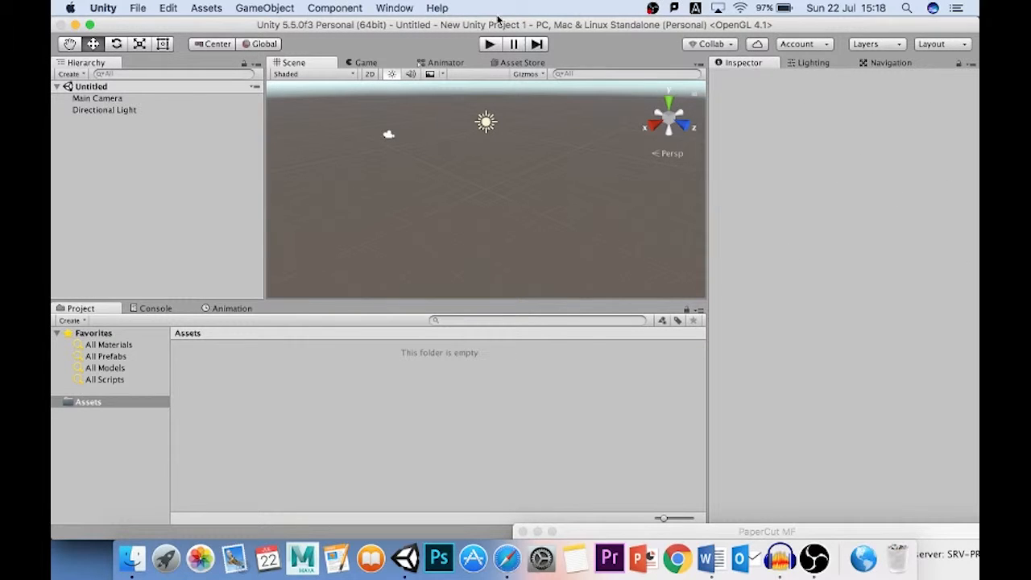
left_click(97, 99)
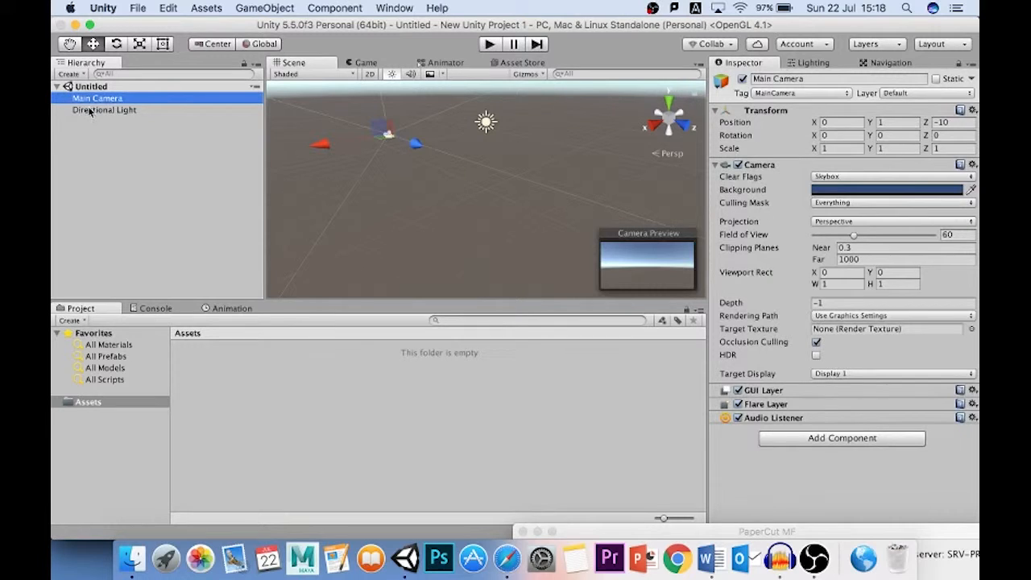
left_click(104, 110)
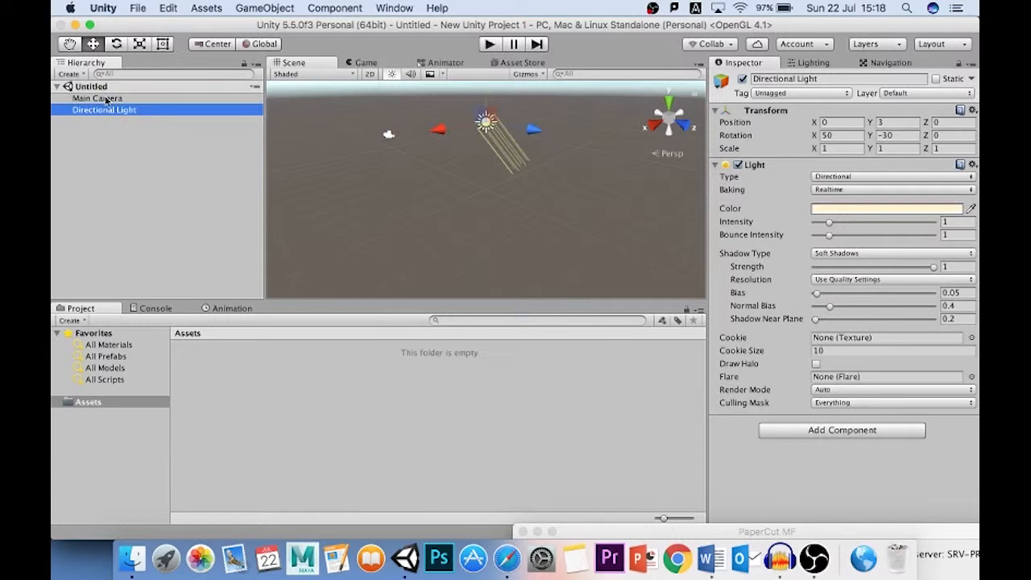
left_click(97, 98)
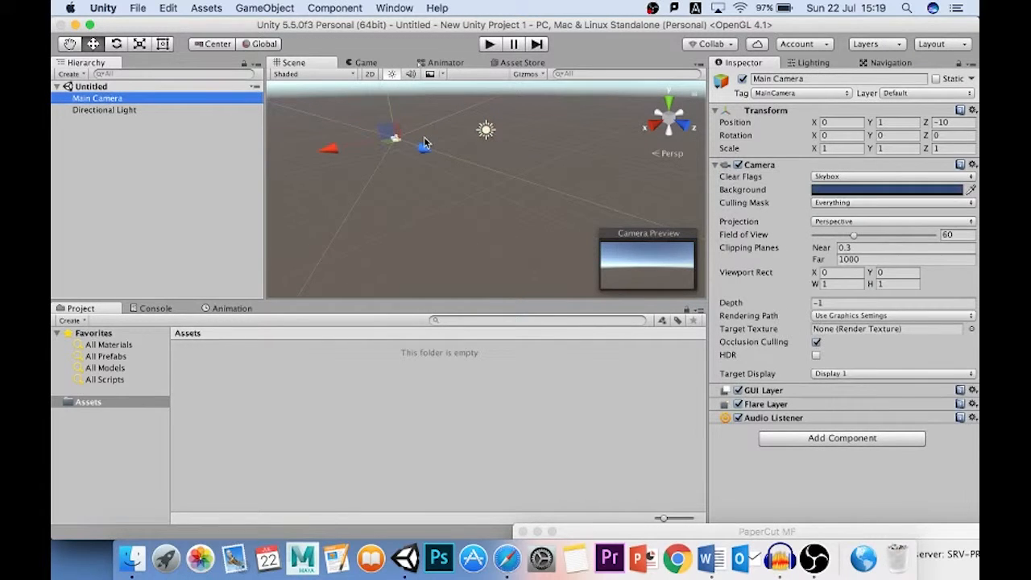
scroll("down", 3)
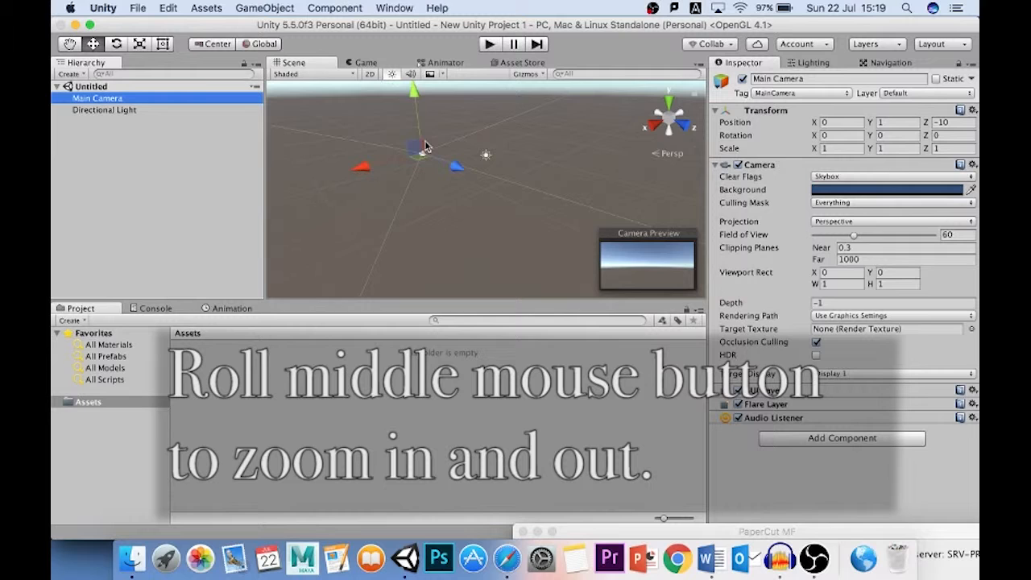
scroll("down", 3)
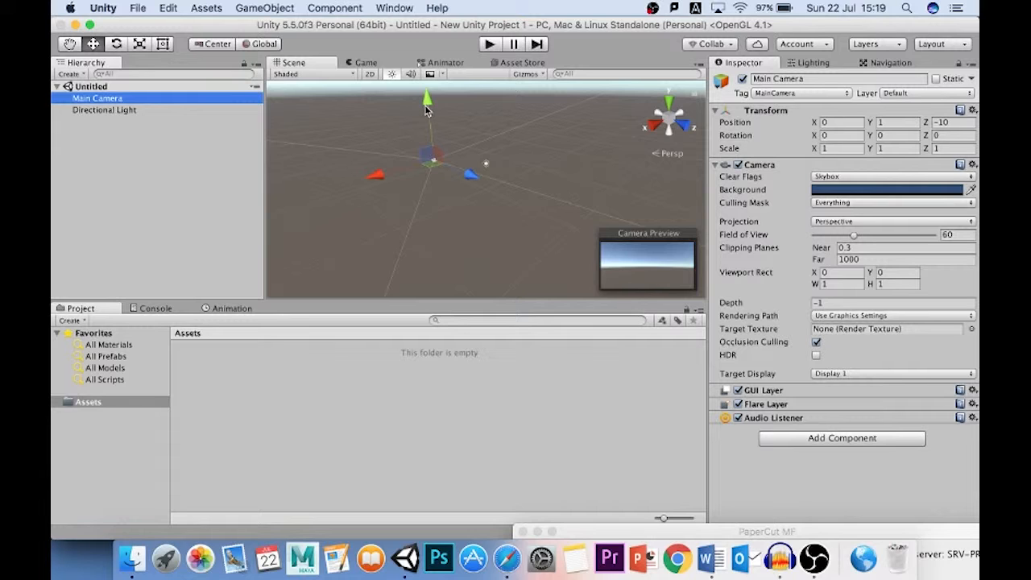
mouse_move(335, 226)
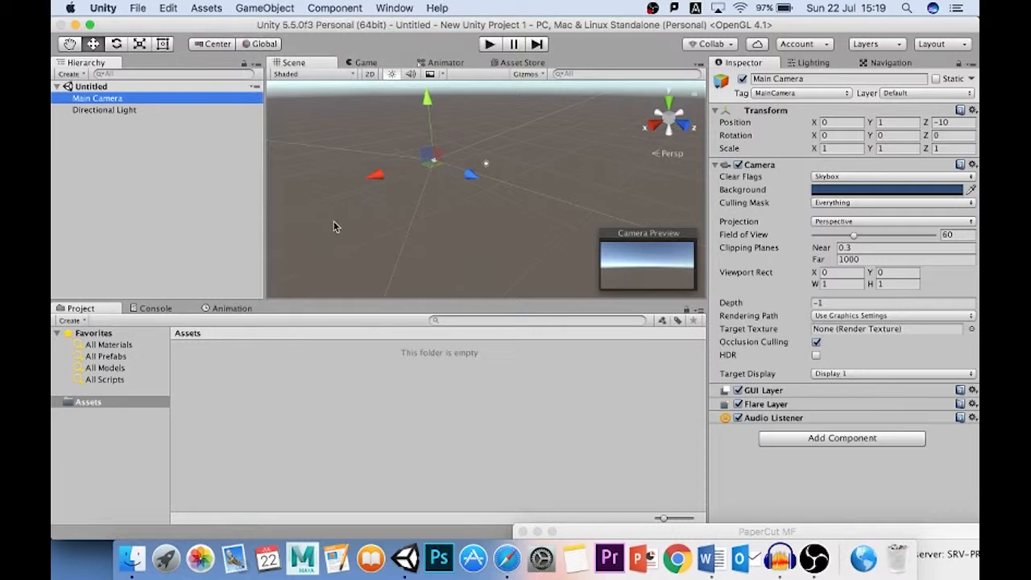
Bring up the GameObject creation menu to add a Cube to the scene.
left_click(264, 7)
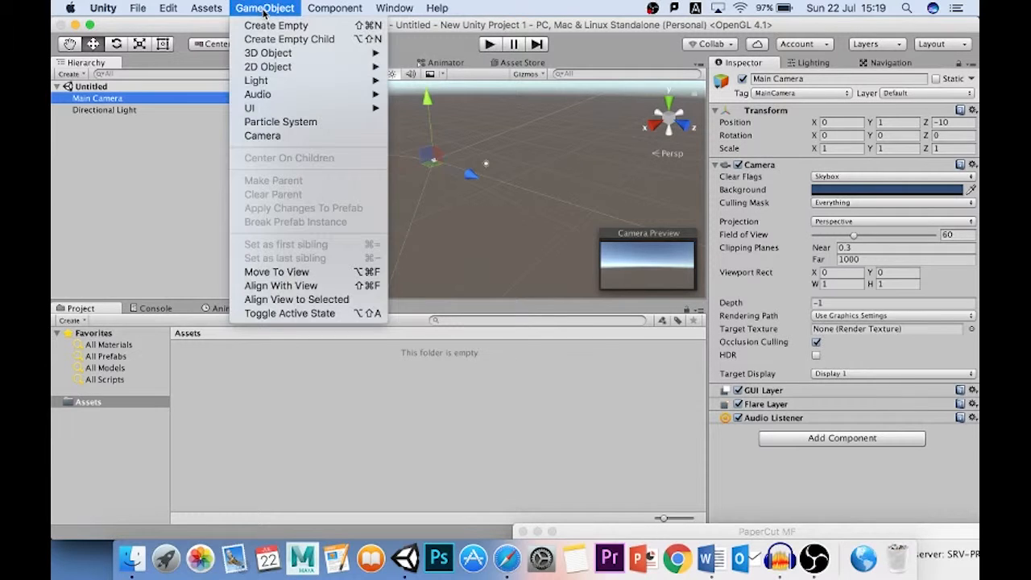
mouse_move(262, 135)
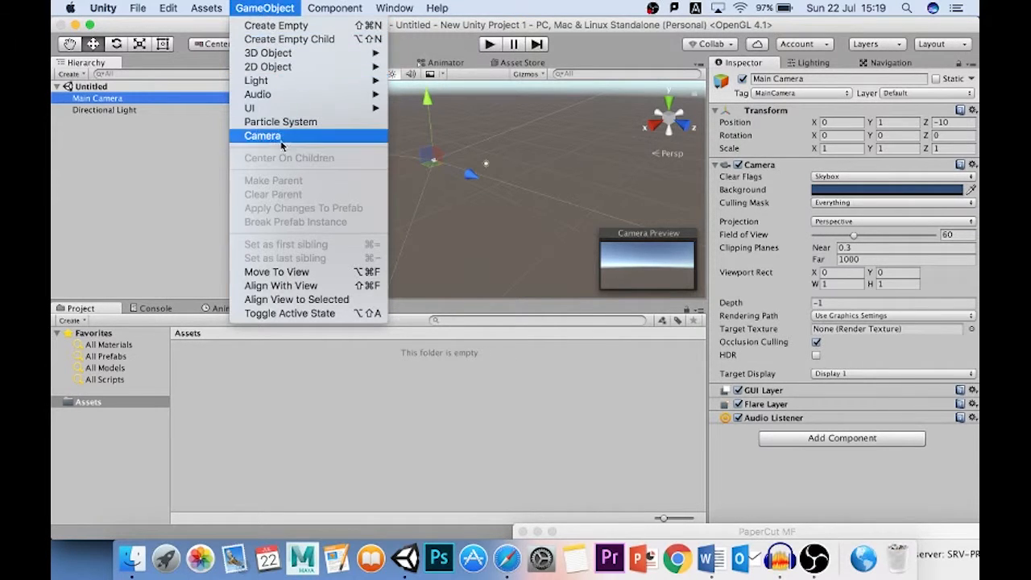
mouse_move(268, 53)
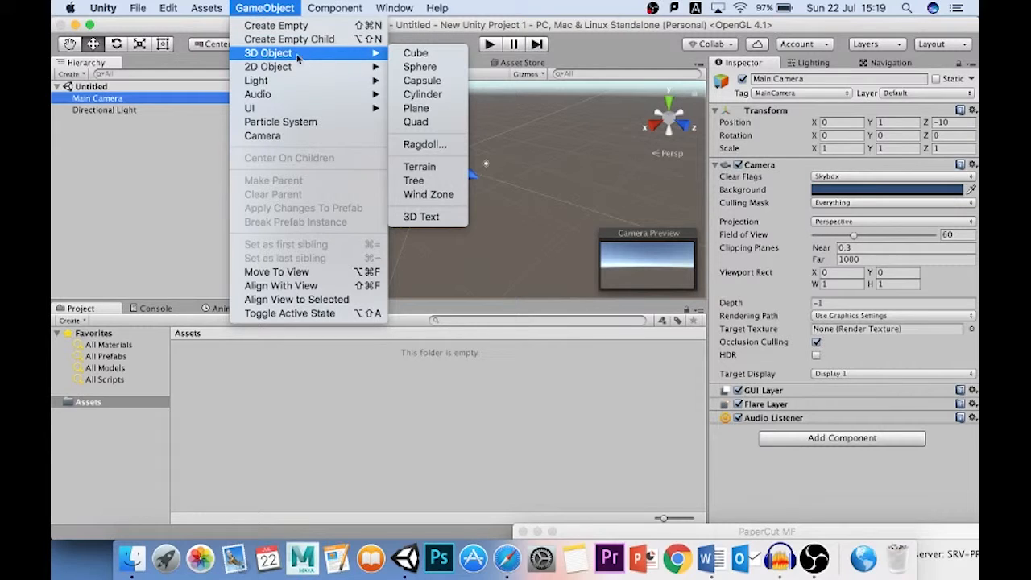
mouse_move(416, 51)
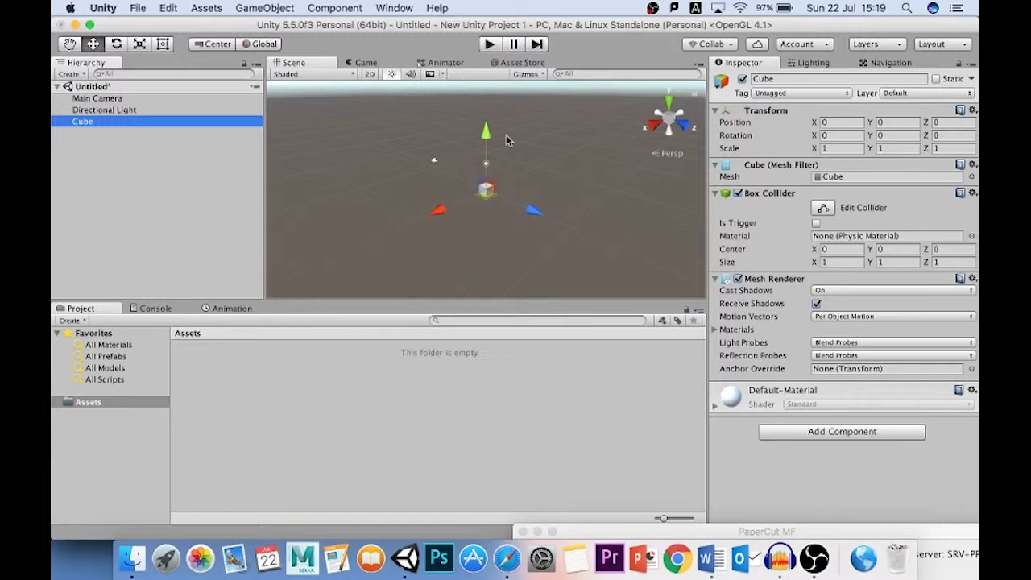
mouse_move(522, 203)
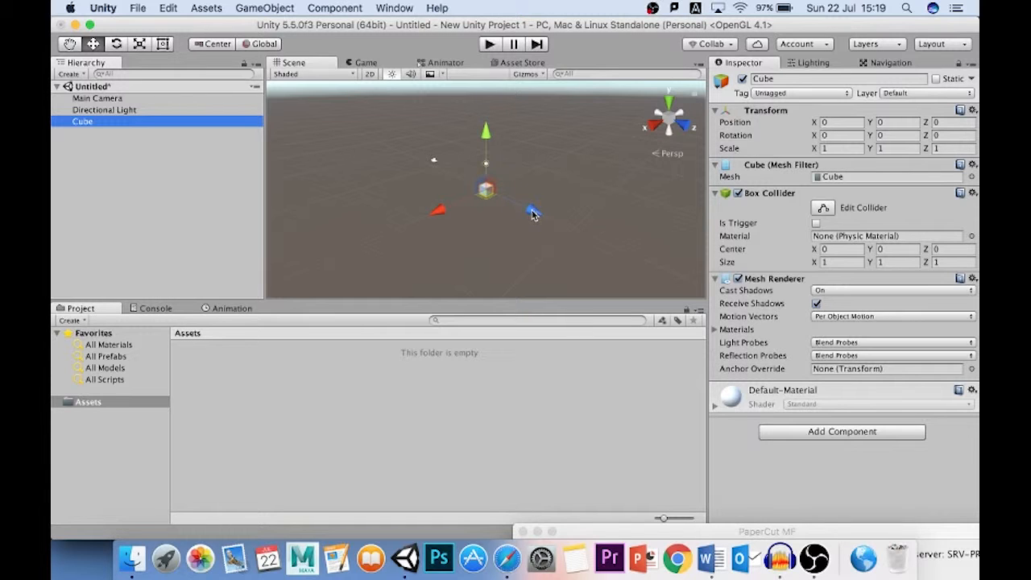
Drag the Cube along its axes to roughly X 2.71, Y 1.29, Z 2.04 above the grid.
left_click_drag(532, 213, 535, 210)
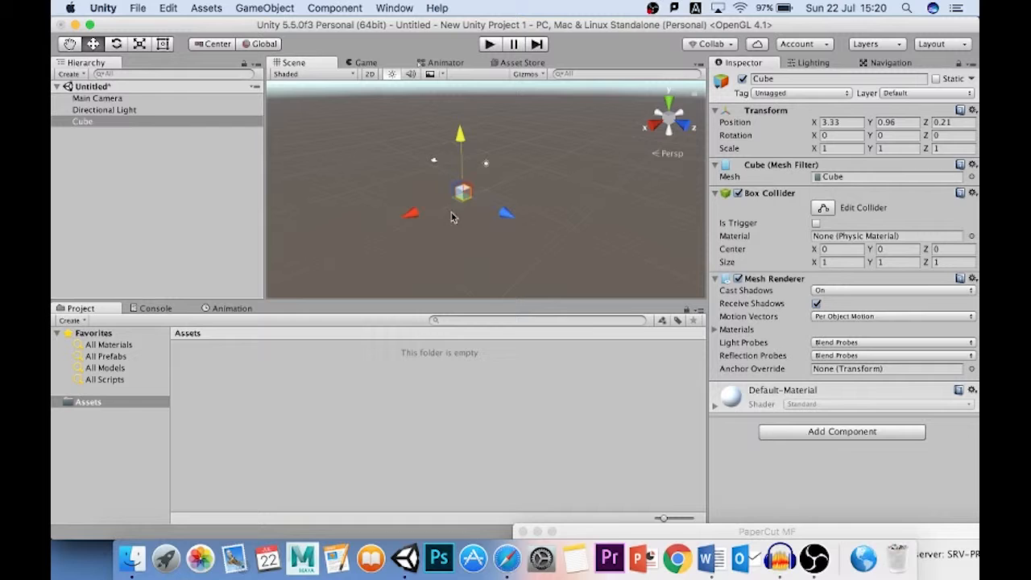
mouse_move(459, 212)
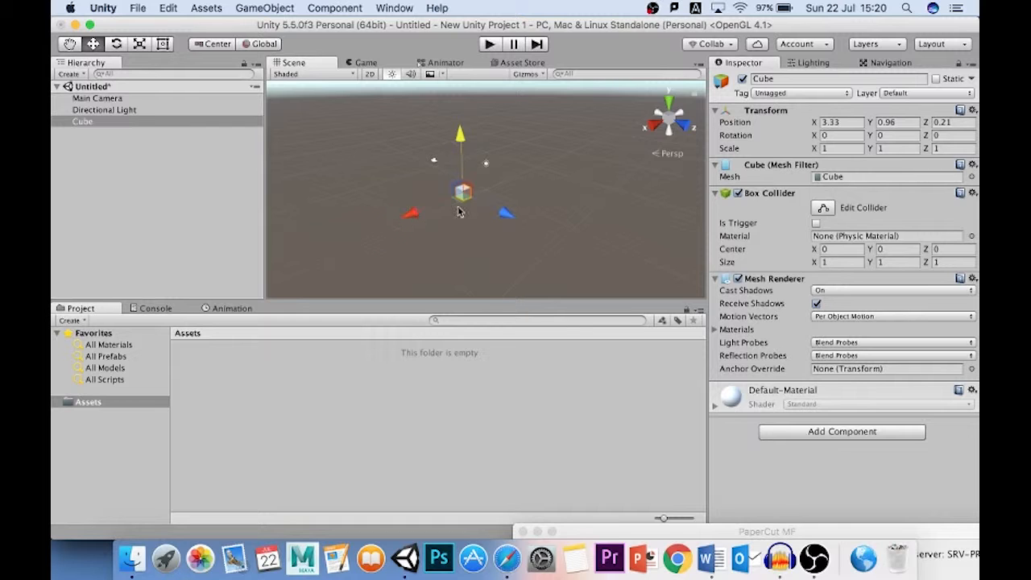
mouse_move(487, 187)
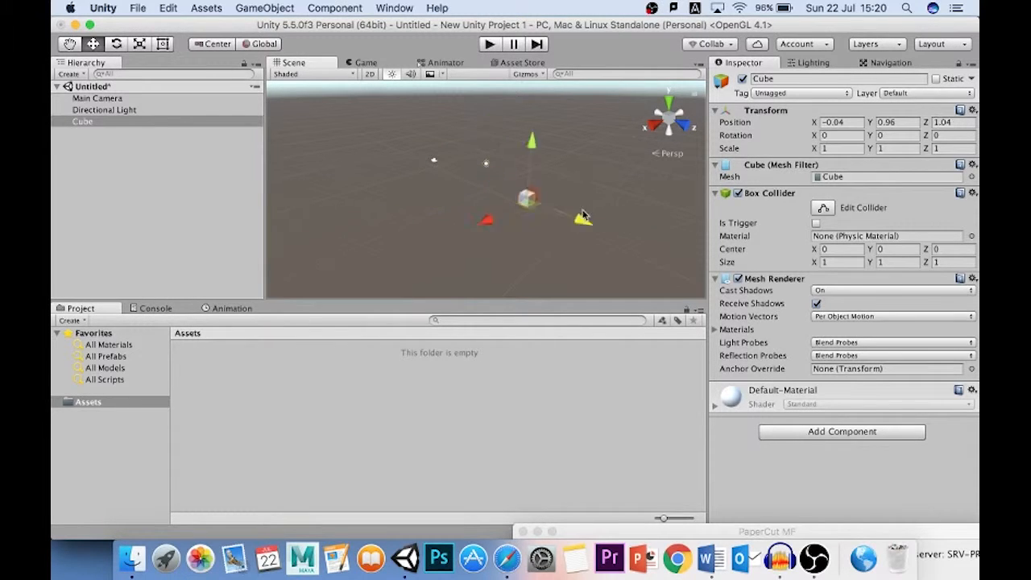
left_click_drag(583, 216, 528, 193)
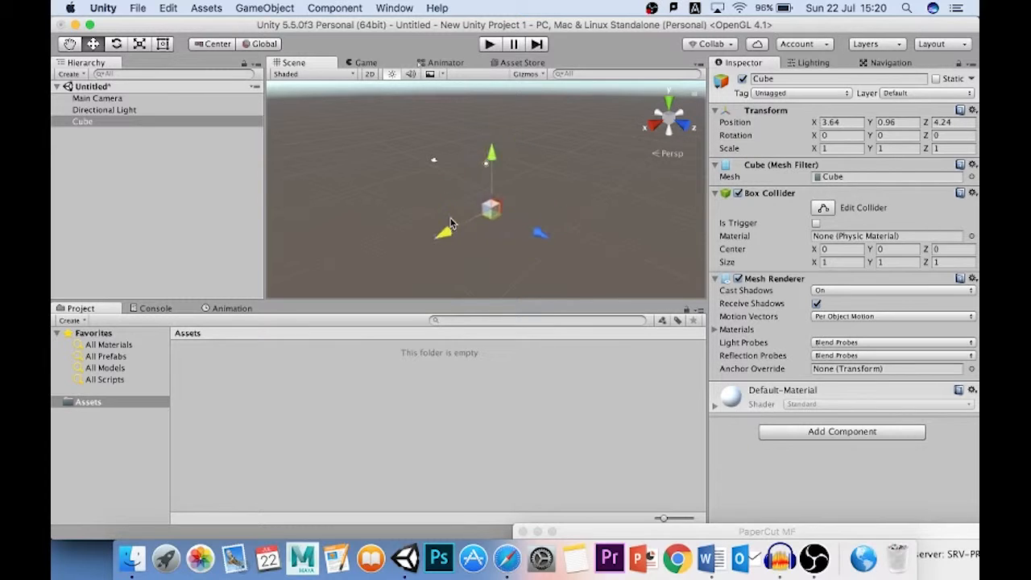
left_click_drag(493, 153, 494, 153)
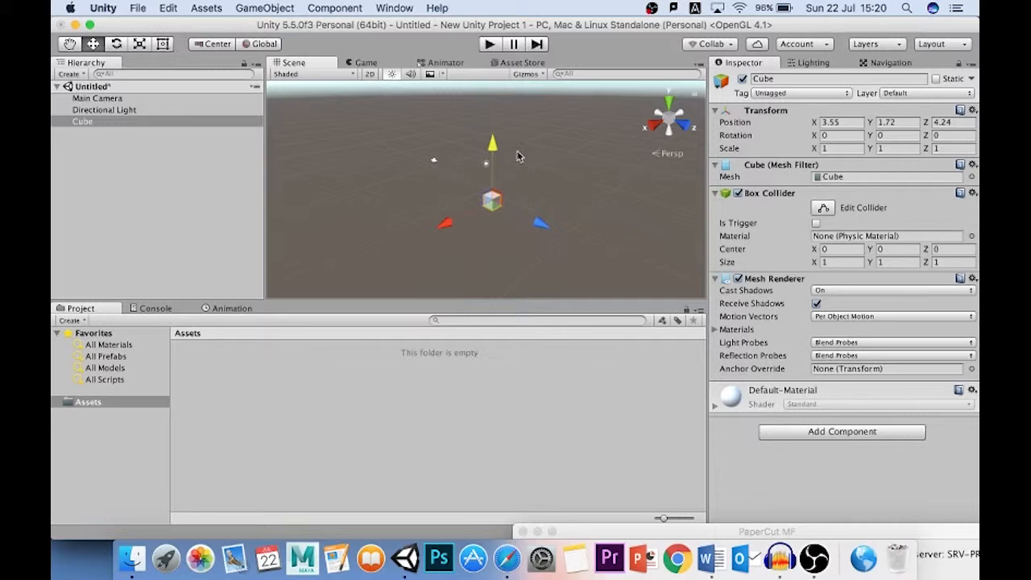
mouse_move(461, 203)
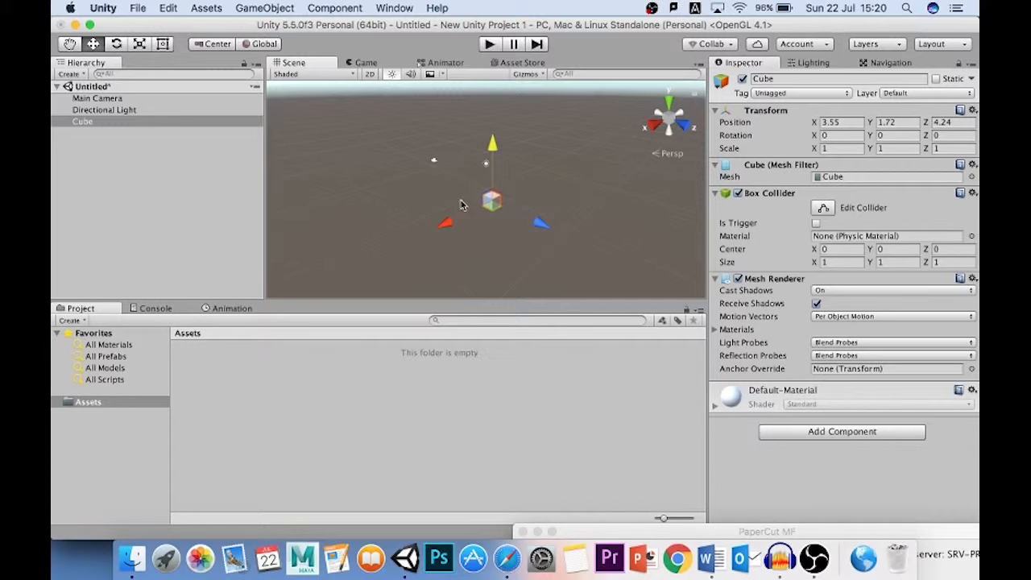
mouse_move(899, 136)
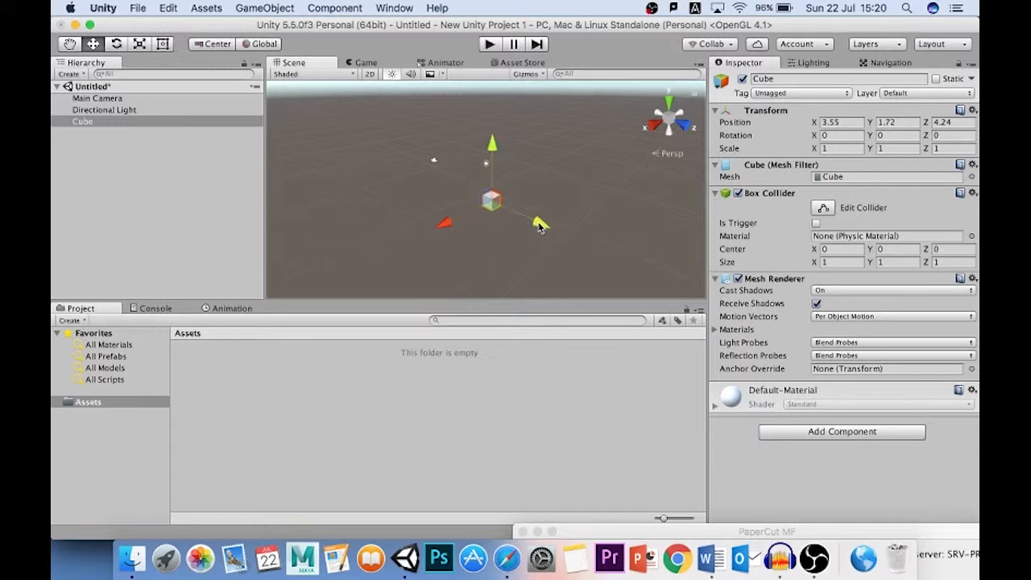
left_click_drag(540, 222, 508, 216)
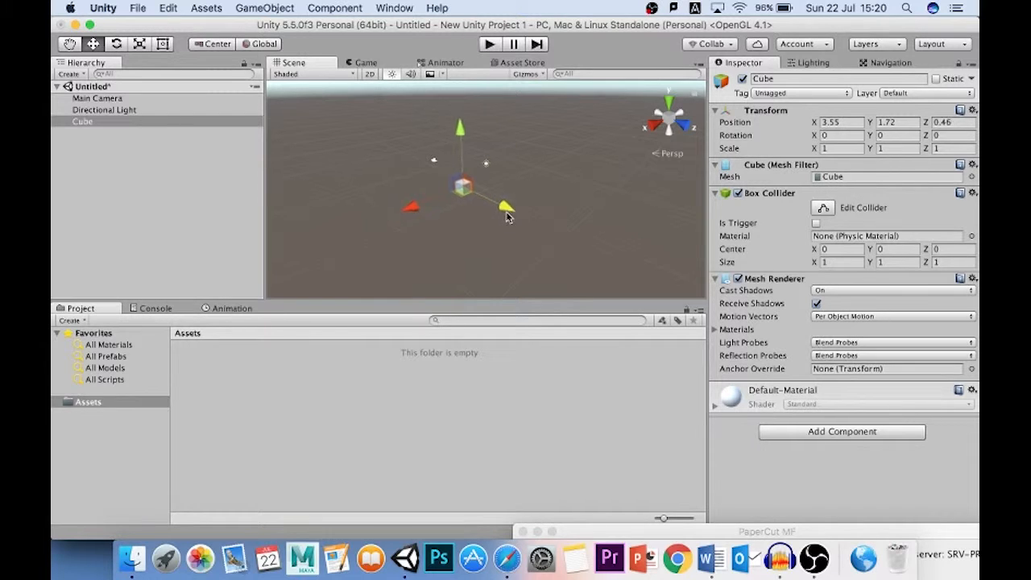
left_click_drag(508, 216, 432, 219)
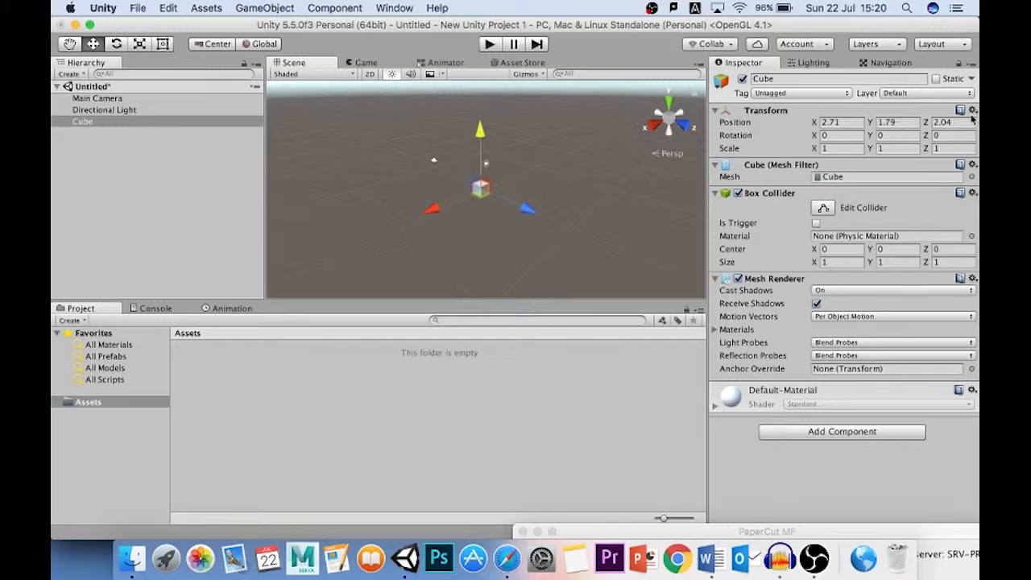
Edit the Cube's Transform position fields to return it to 0, 0, 0.
left_click(842, 122)
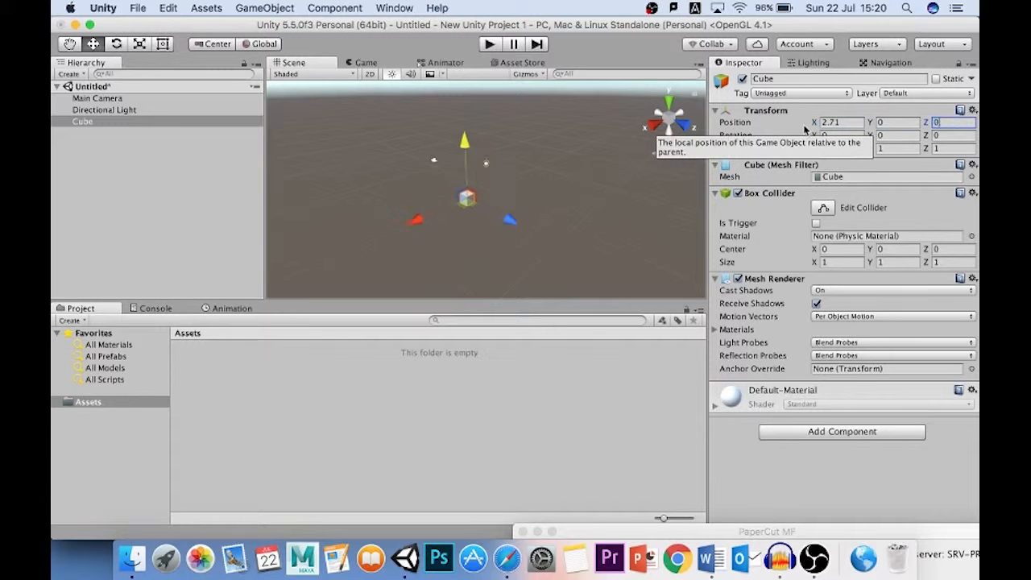
left_click(838, 122)
type("0")
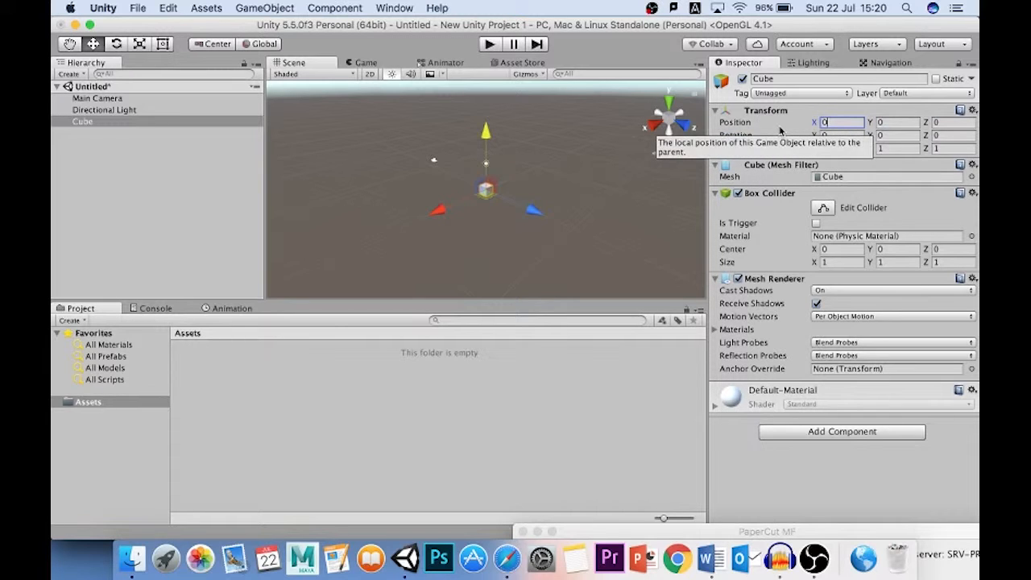
mouse_move(451, 212)
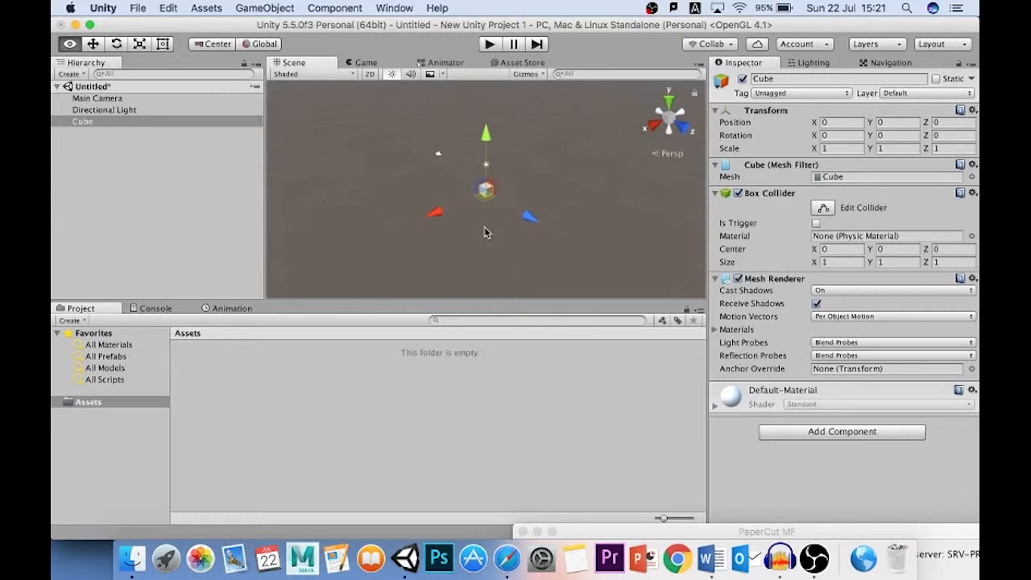
left_click(68, 43)
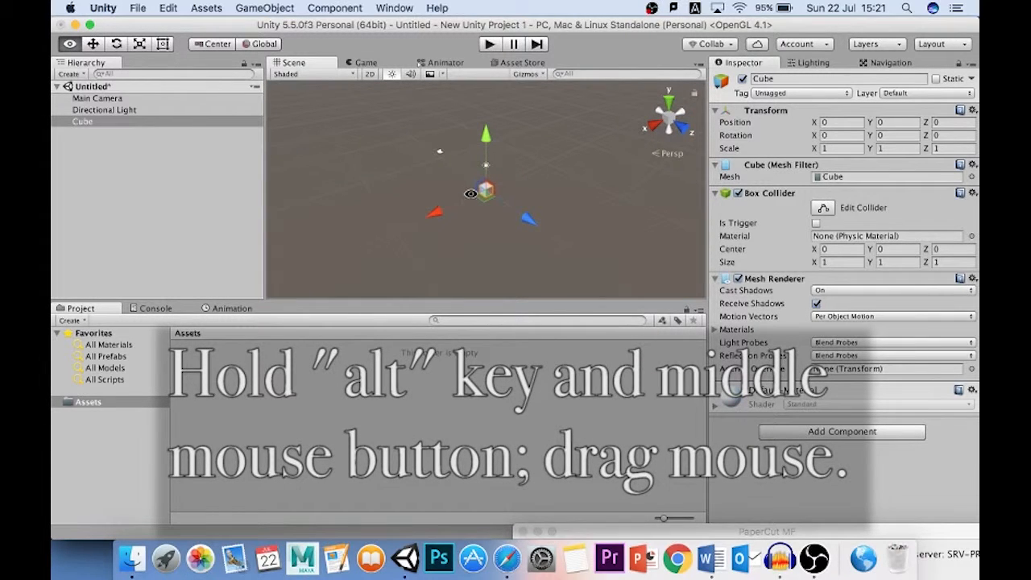
left_click_drag(486, 192, 572, 192)
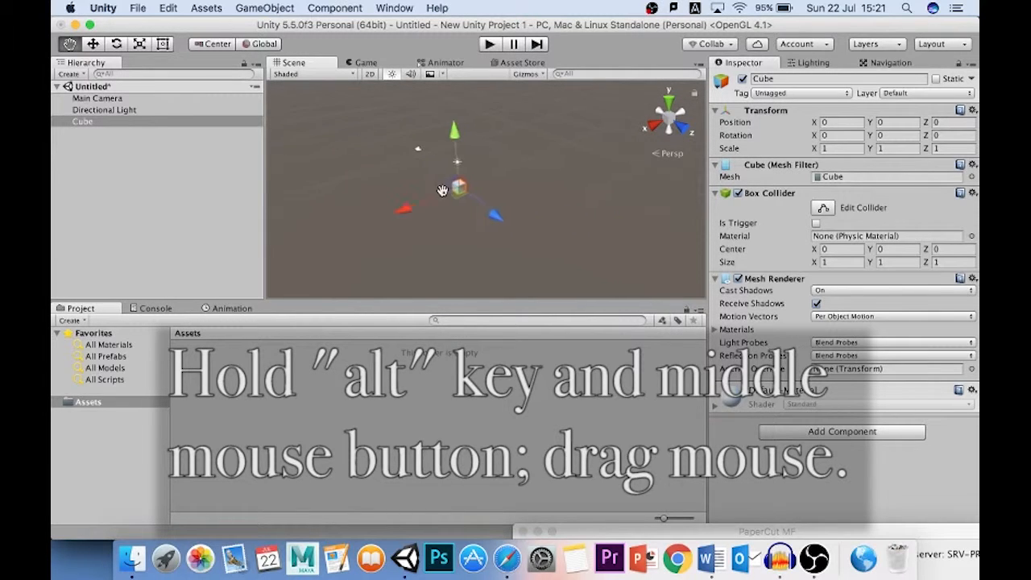
left_click_drag(458, 190, 455, 177)
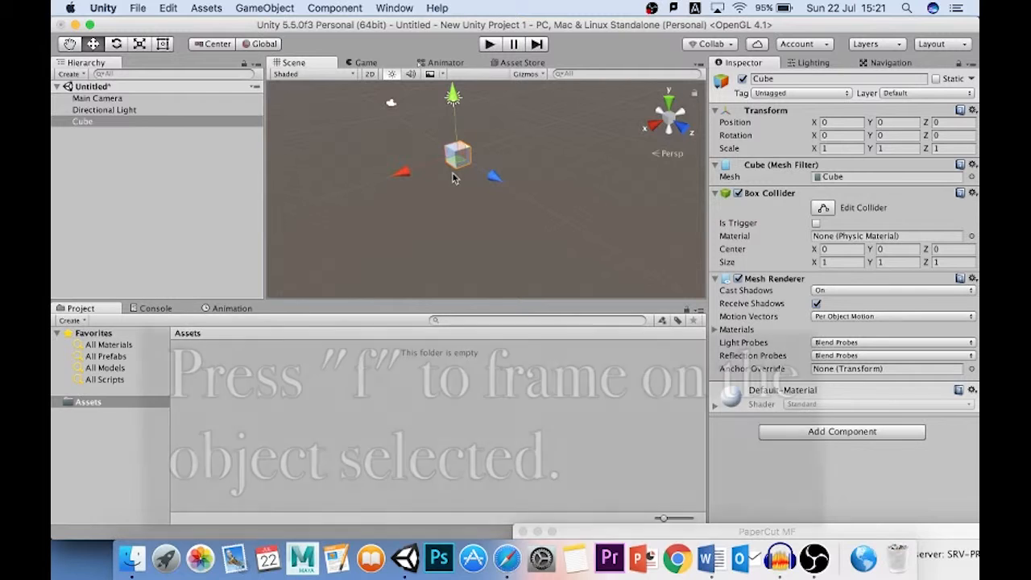
key("f")
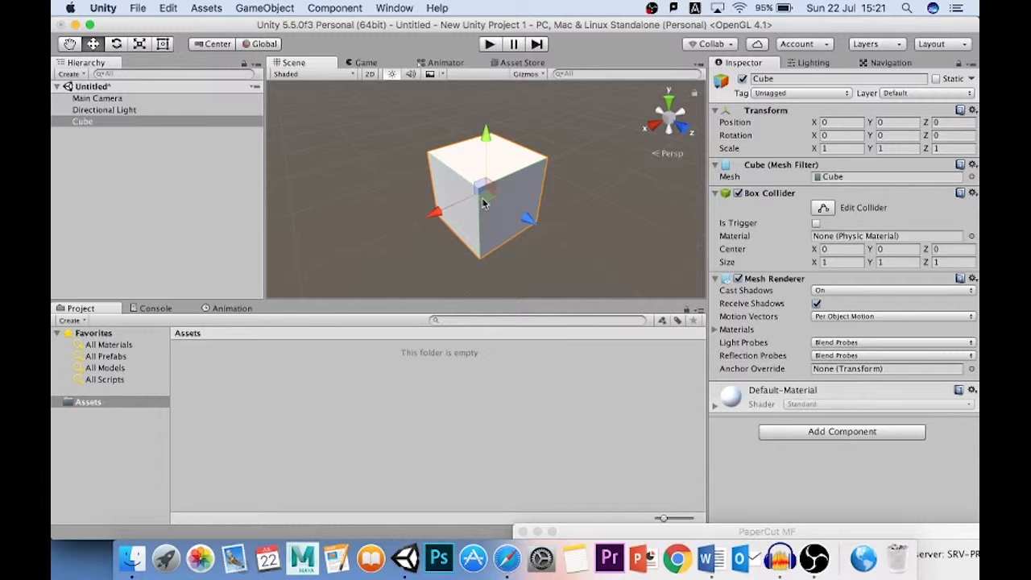
Nudge the original Cube, then drag the smaller duplicate Cube (1) into place near it.
left_click_drag(483, 201, 509, 174)
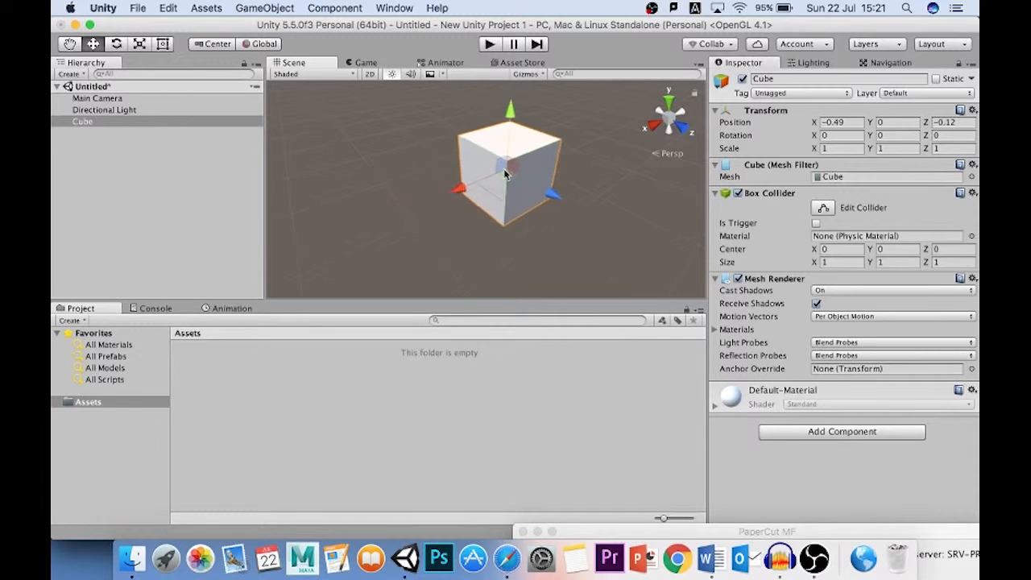
left_click_drag(509, 174, 496, 184)
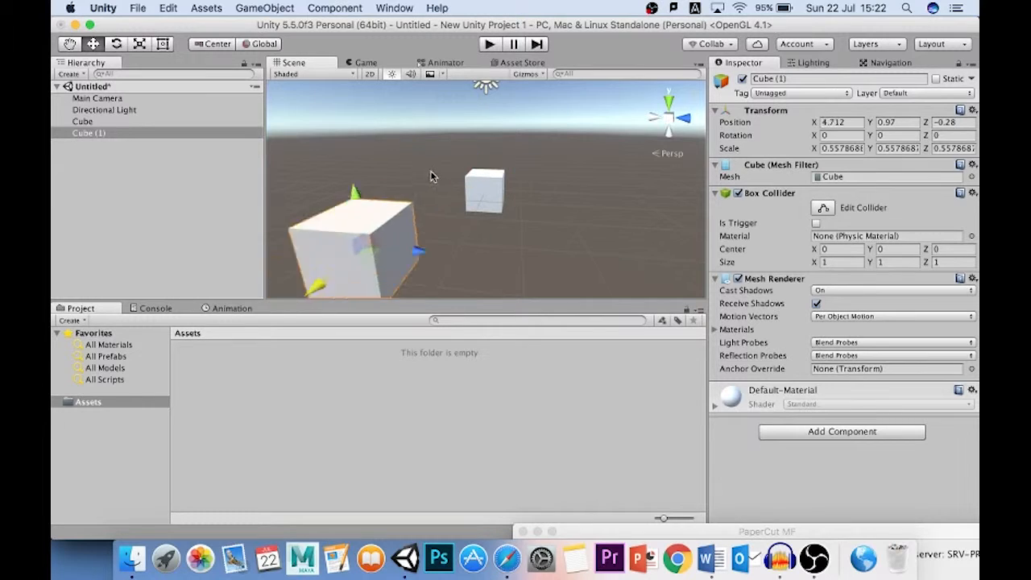
left_click_drag(354, 217, 422, 149)
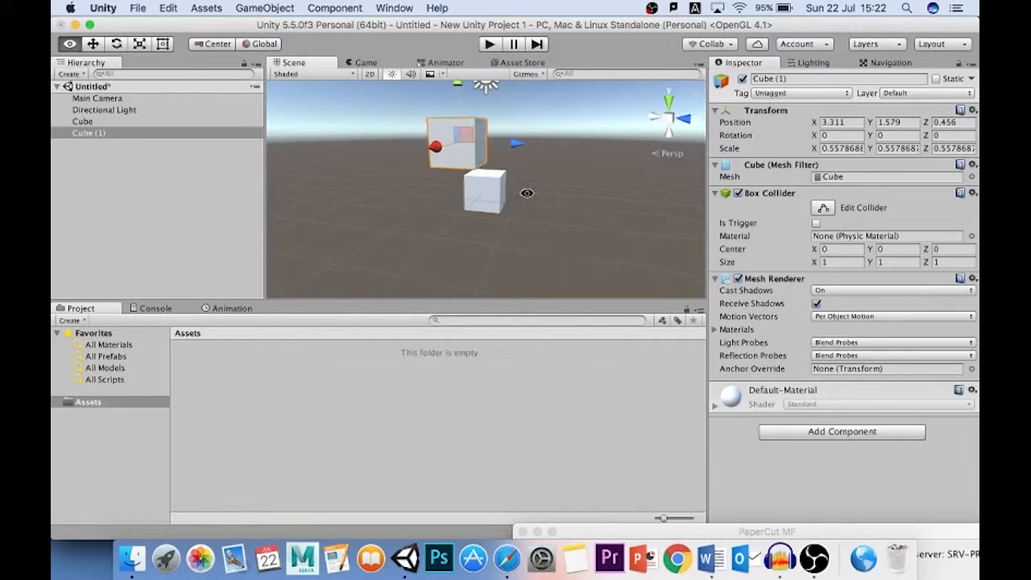
left_click_drag(454, 142, 535, 174)
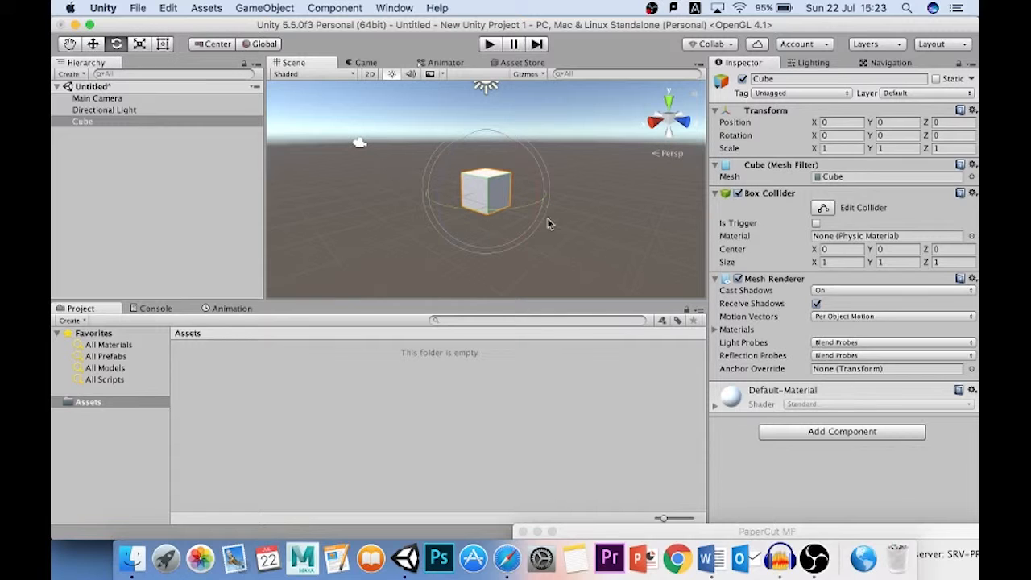
left_click_drag(548, 224, 500, 151)
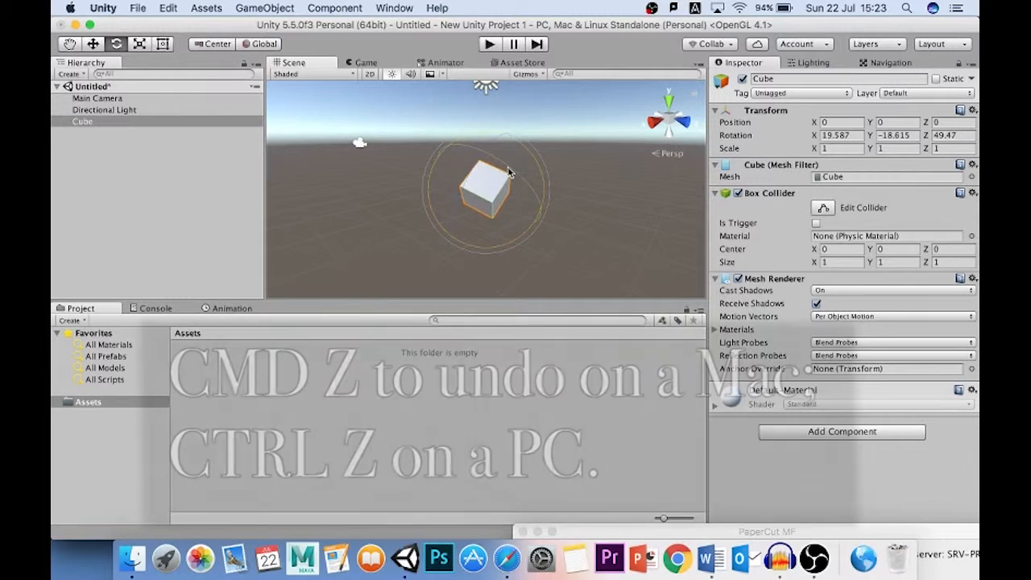
key("cmd+z")
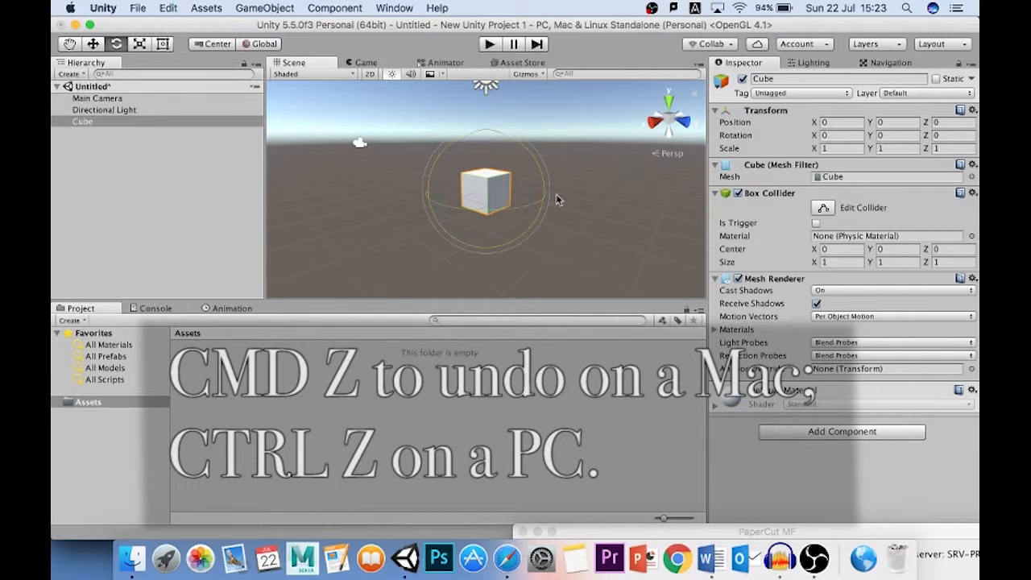
mouse_move(530, 207)
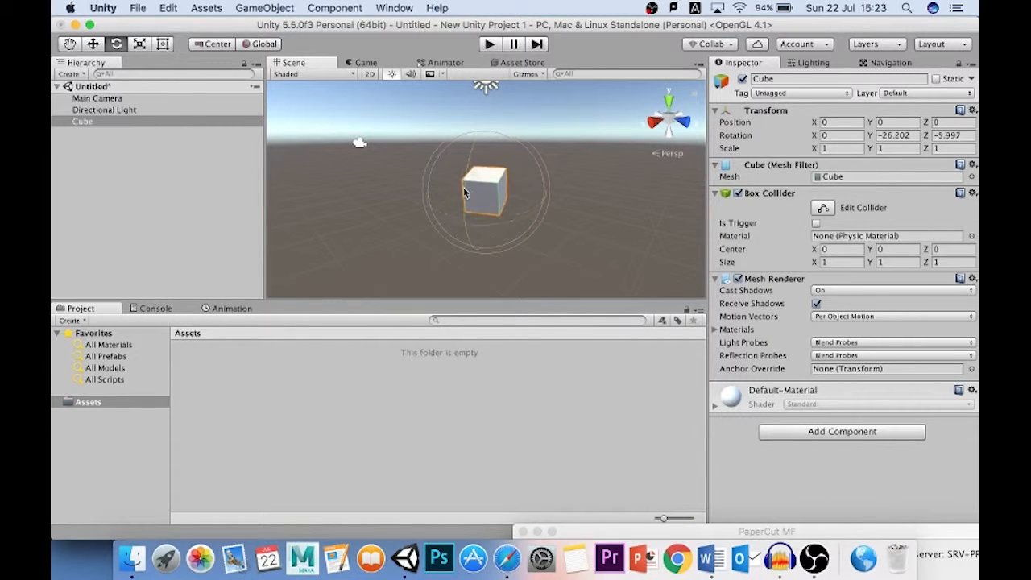
left_click_drag(484, 193, 529, 154)
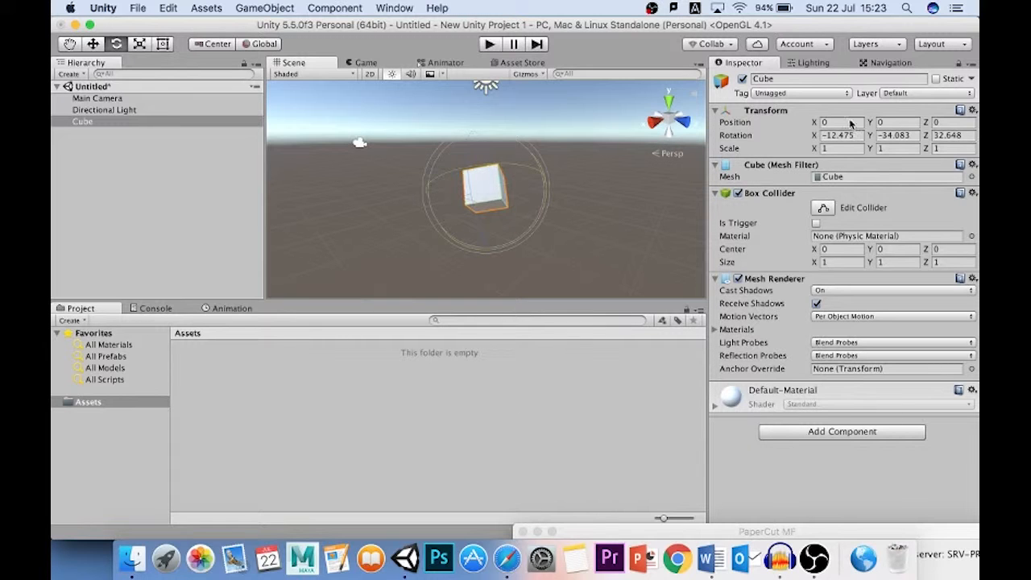
left_click(841, 136)
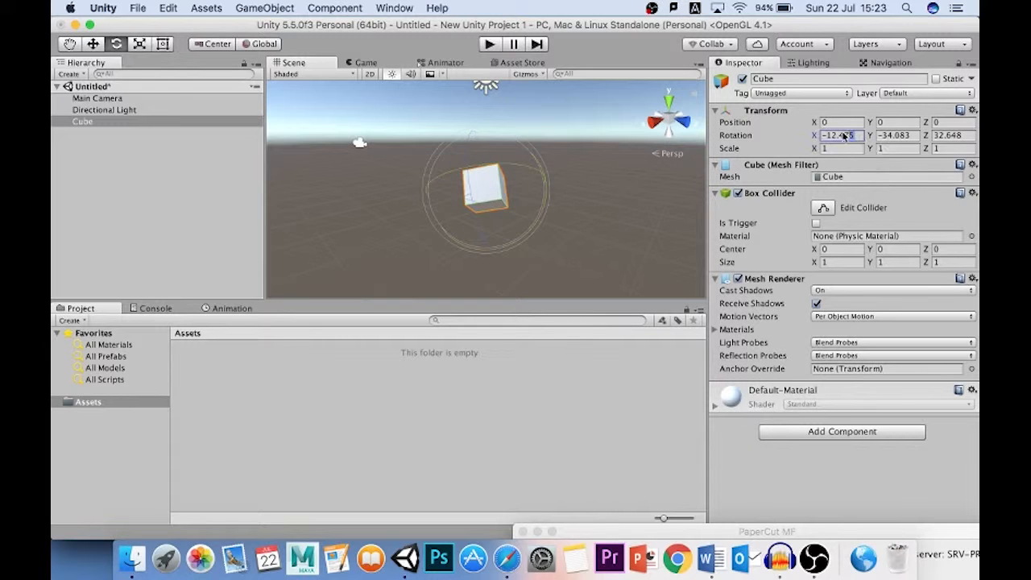
left_click(841, 136)
type("0")
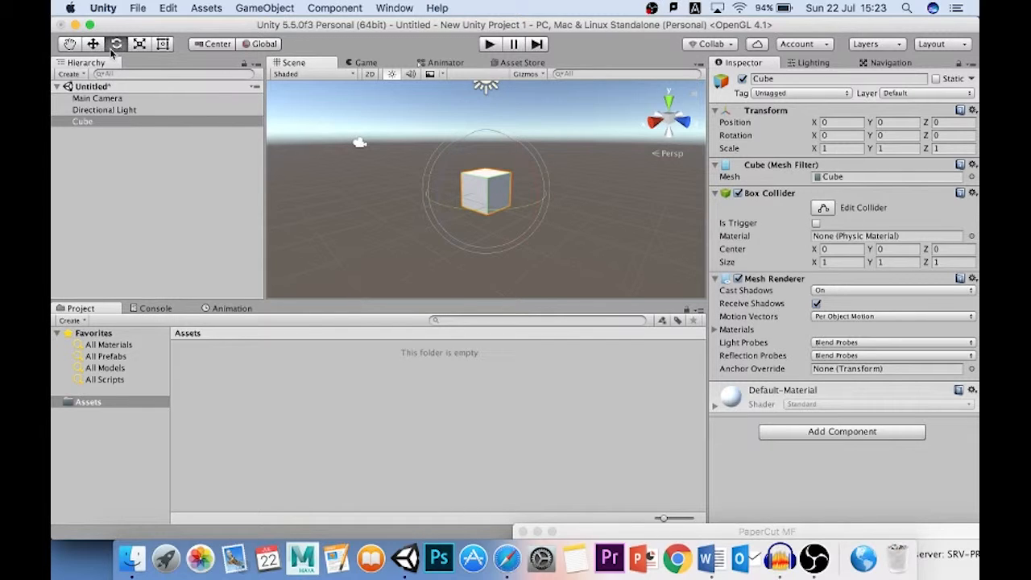
Stretch and enlarge the cube with the Scale tool, then reset its scale to 1 on every axis.
left_click(138, 43)
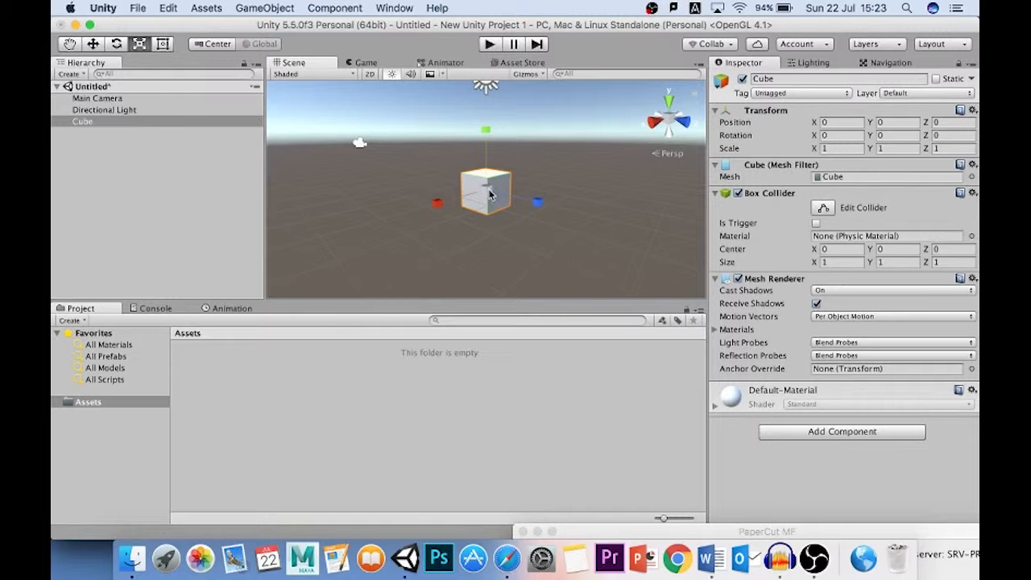
left_click_drag(538, 203, 586, 213)
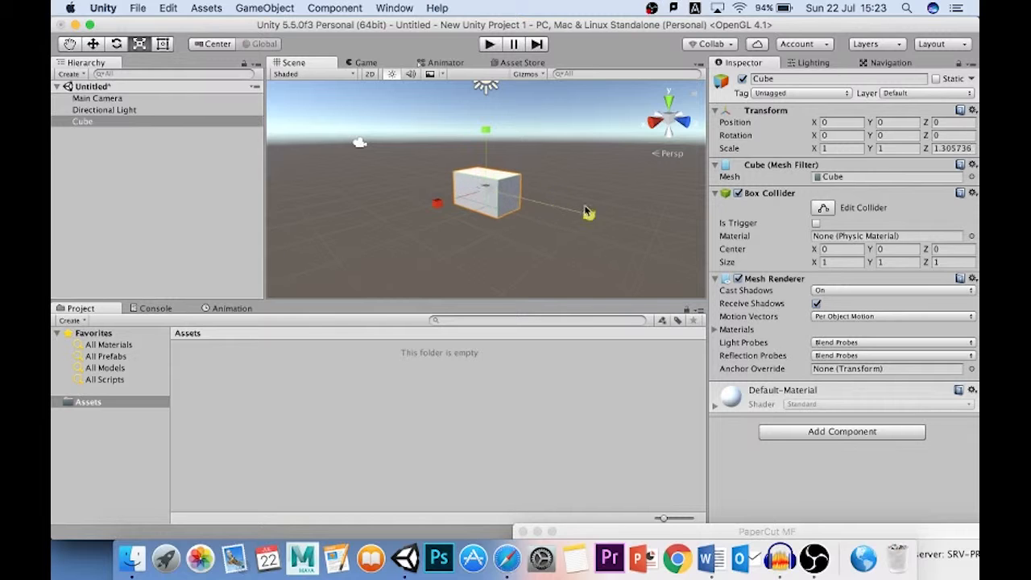
left_click_drag(588, 213, 539, 203)
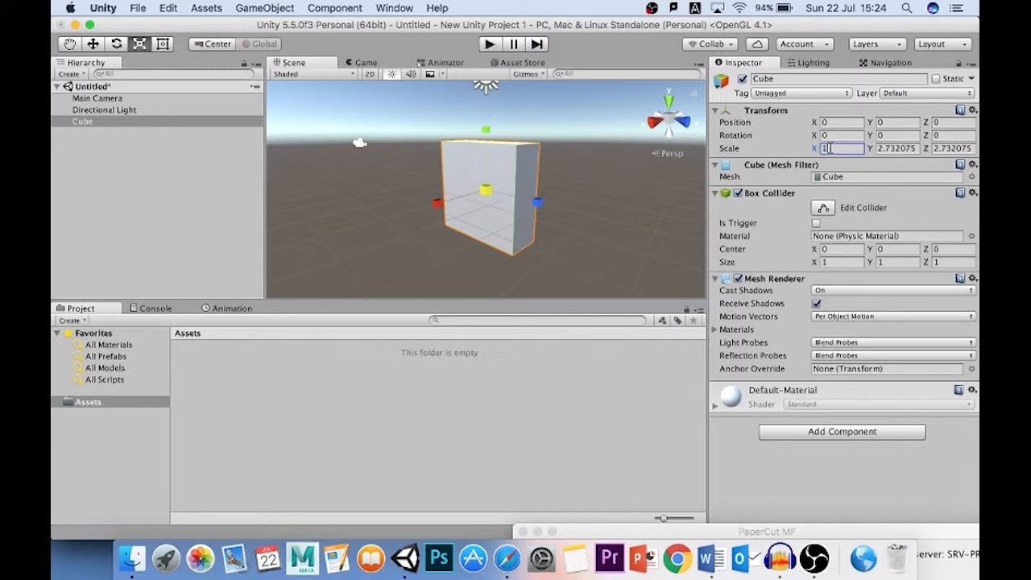
type("1")
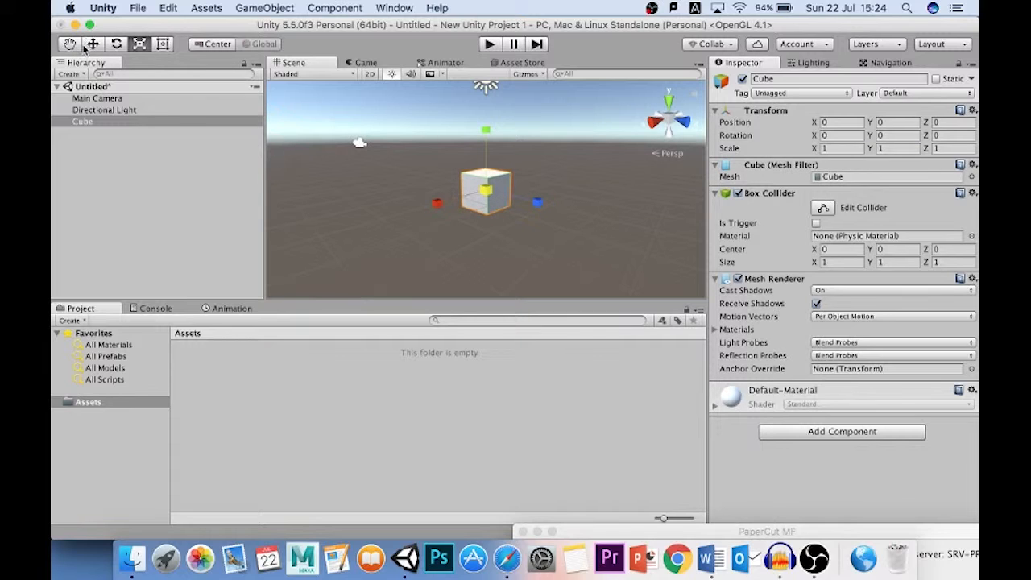
left_click(92, 44)
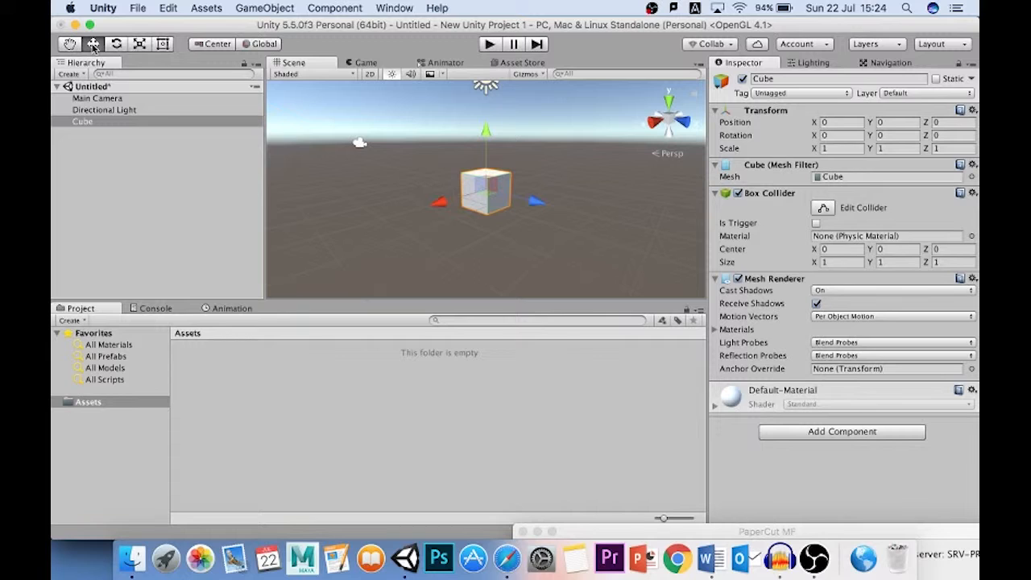
left_click(116, 44)
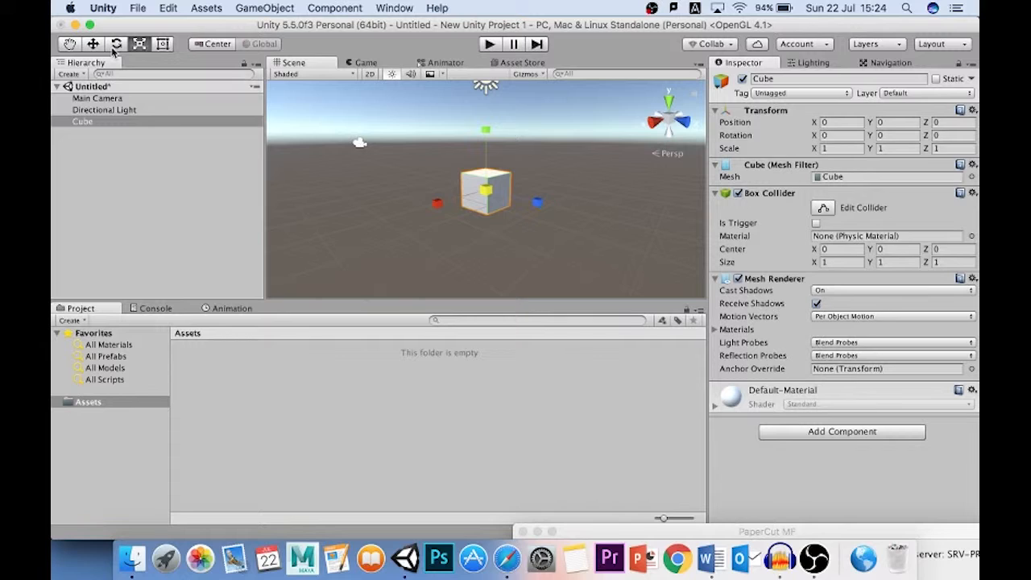
left_click(93, 44)
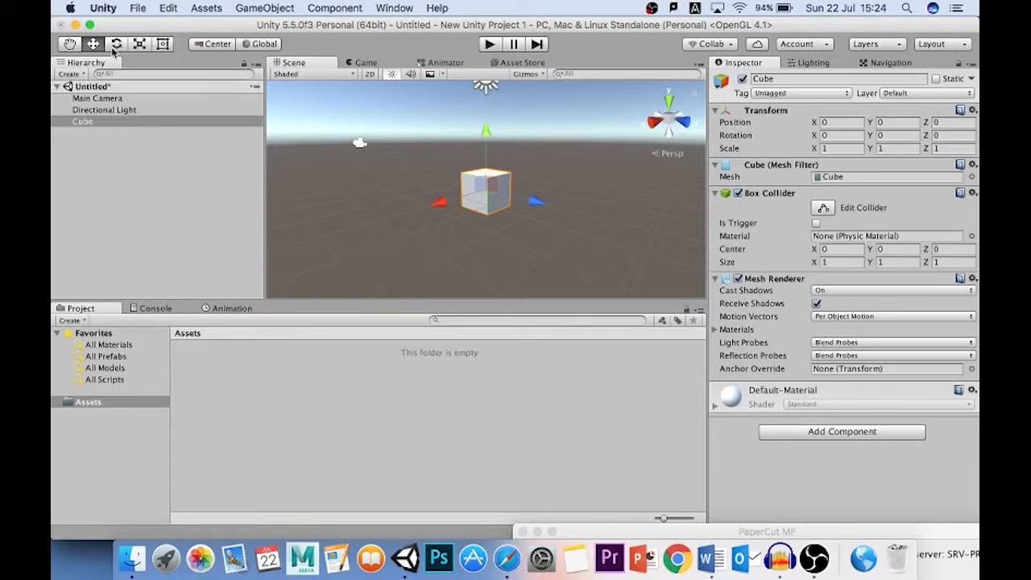
left_click(116, 45)
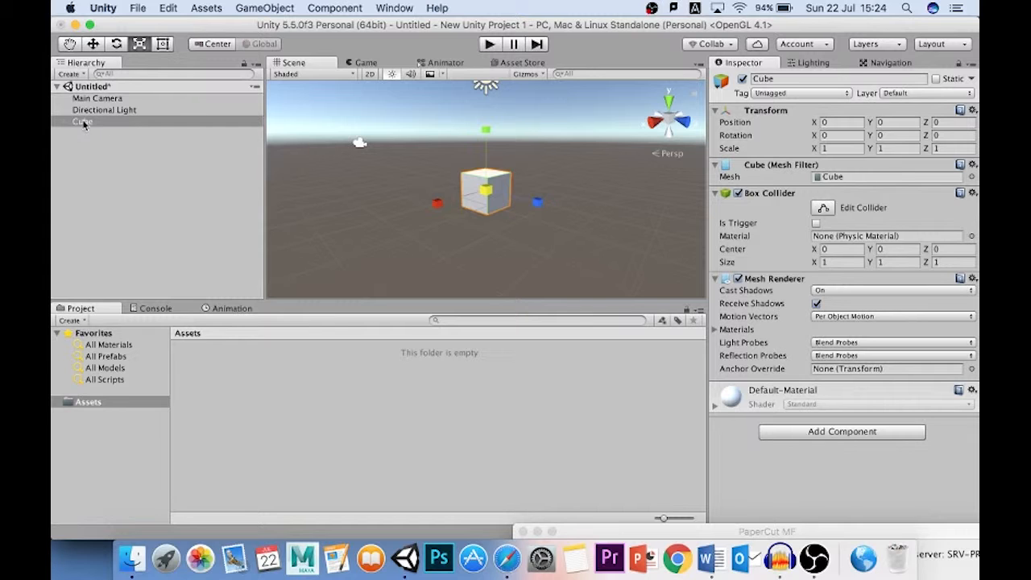
Delete the Cube from the Hierarchy via its context menu.
right_click(83, 121)
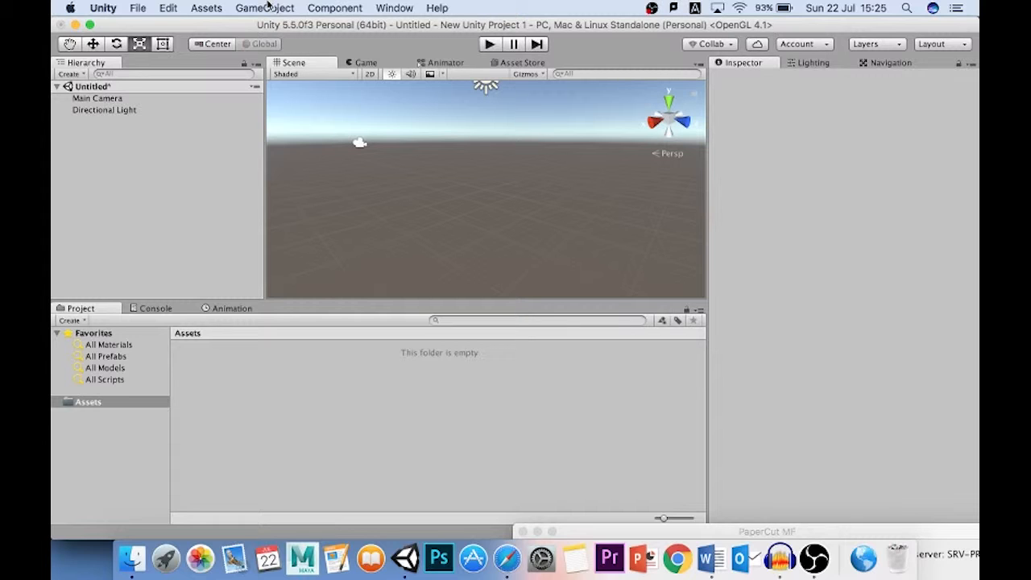
Add a Plane at the scene origin to serve as the floor.
left_click(265, 8)
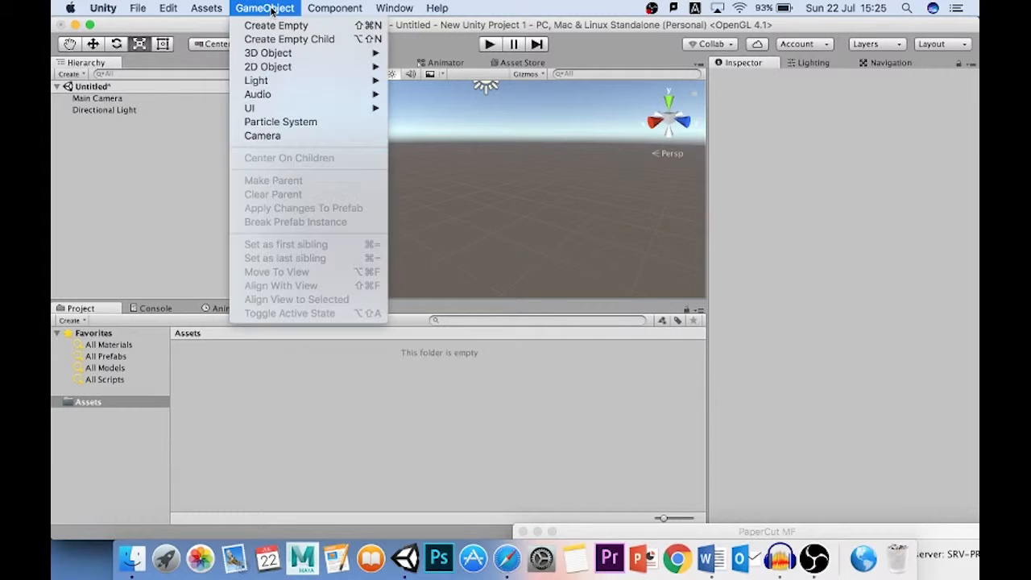
mouse_move(268, 51)
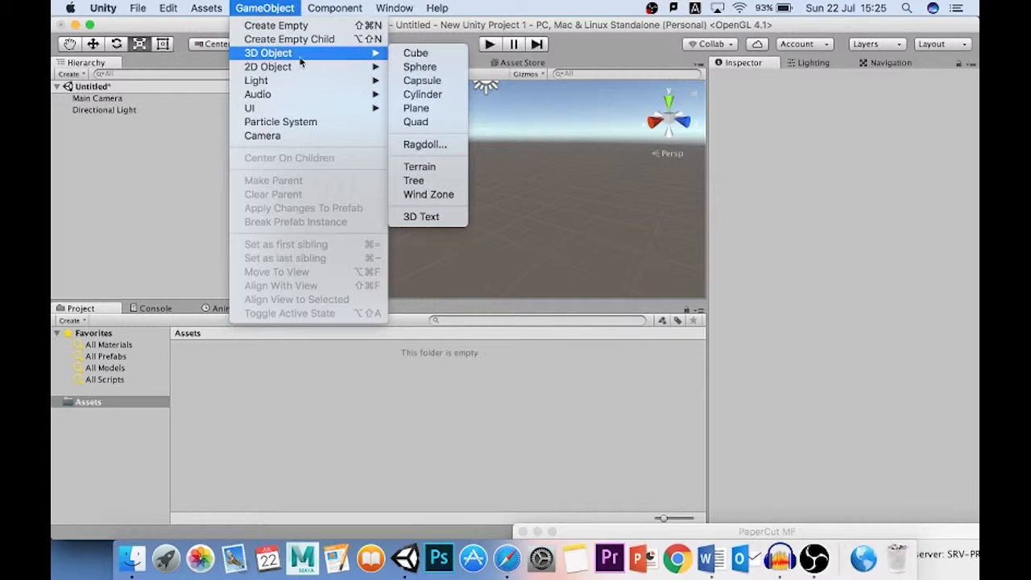
mouse_move(416, 106)
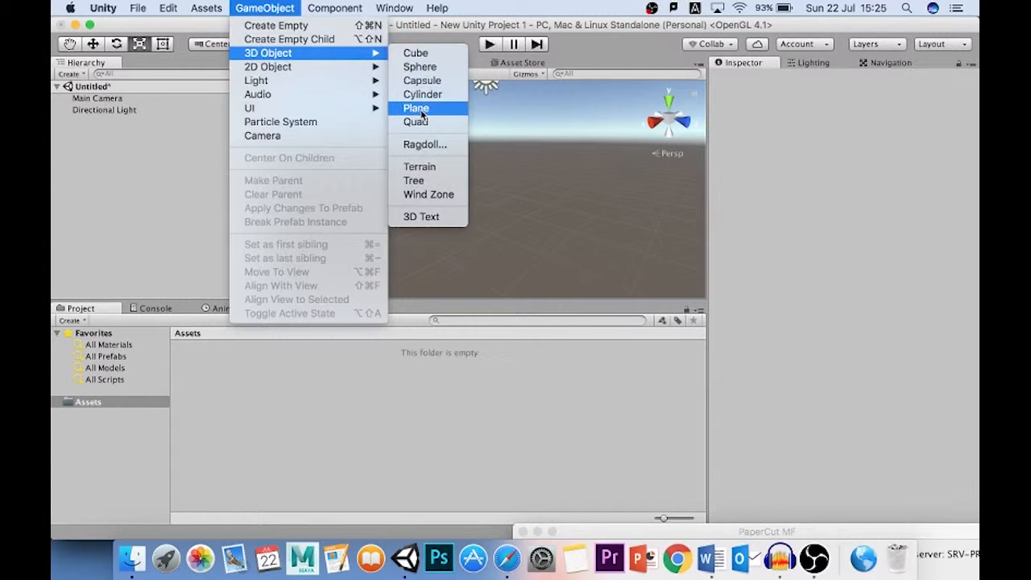
left_click(416, 106)
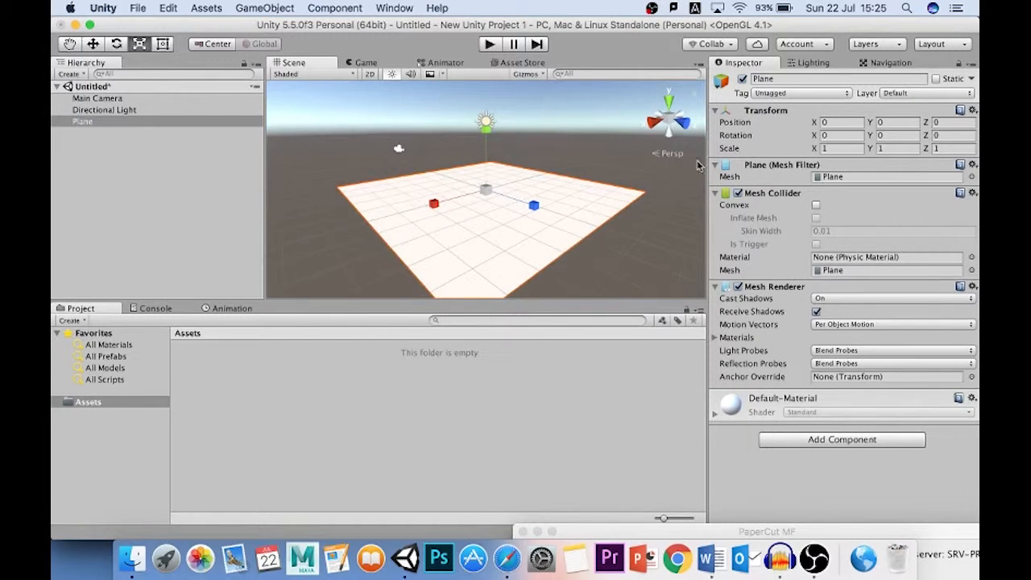
mouse_move(643, 100)
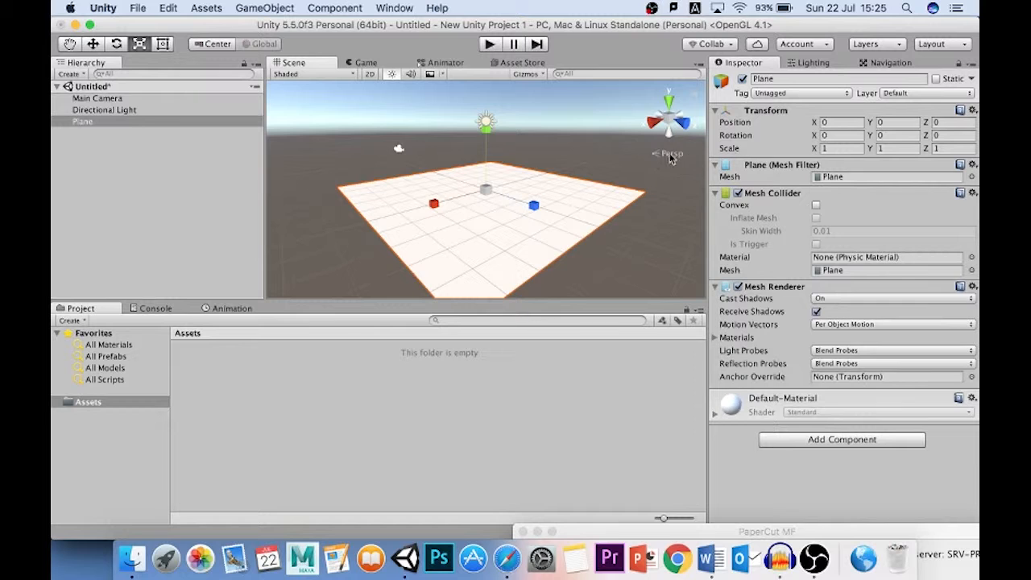
mouse_move(659, 161)
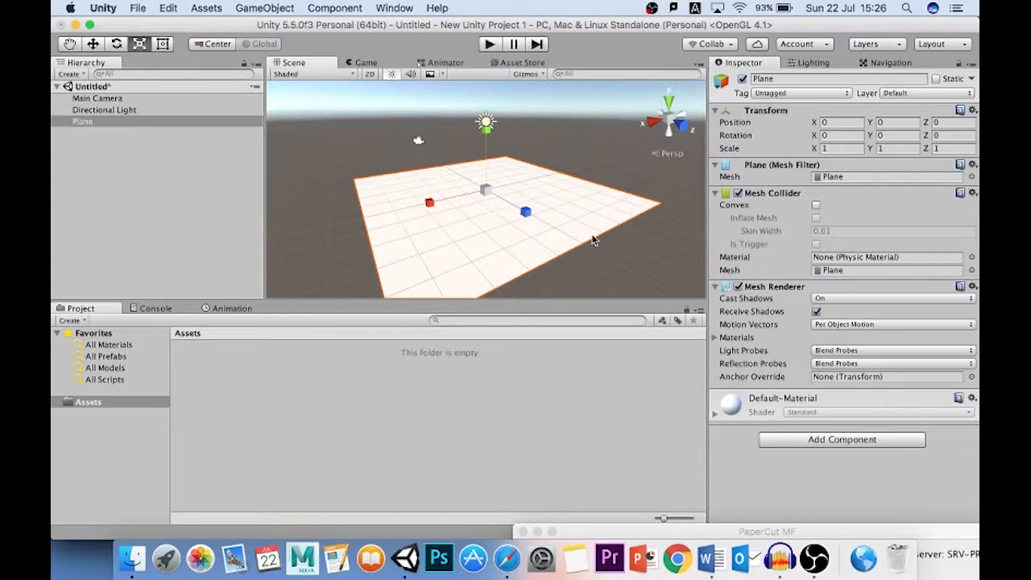
mouse_move(458, 213)
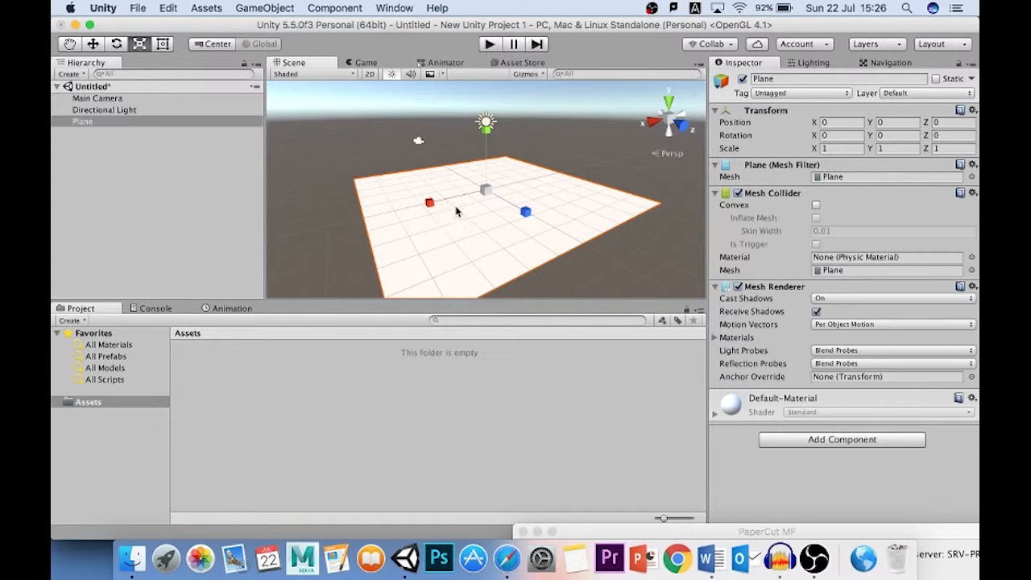
mouse_move(663, 216)
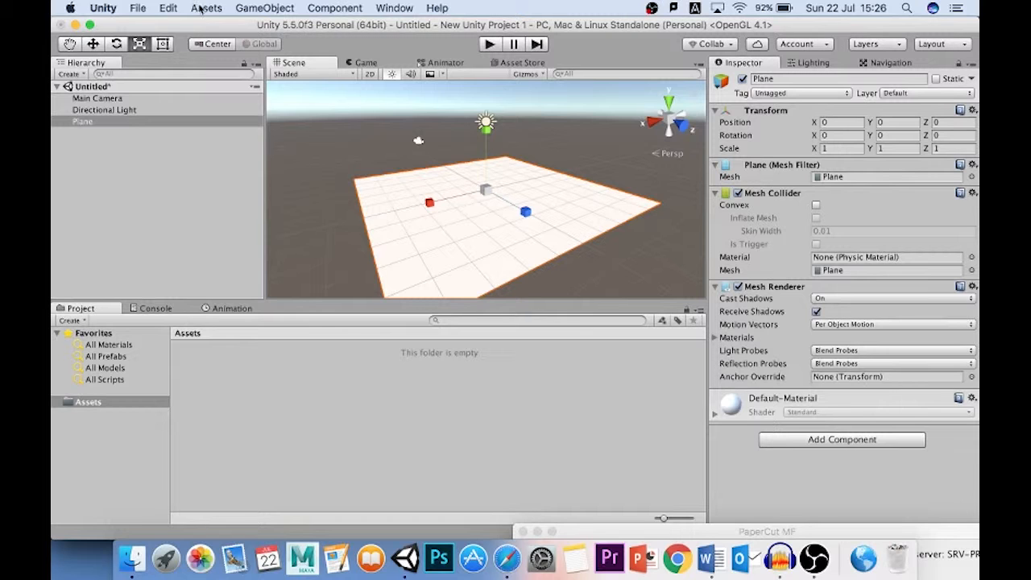
Import the Characters standard asset package into the project's Assets.
left_click(206, 8)
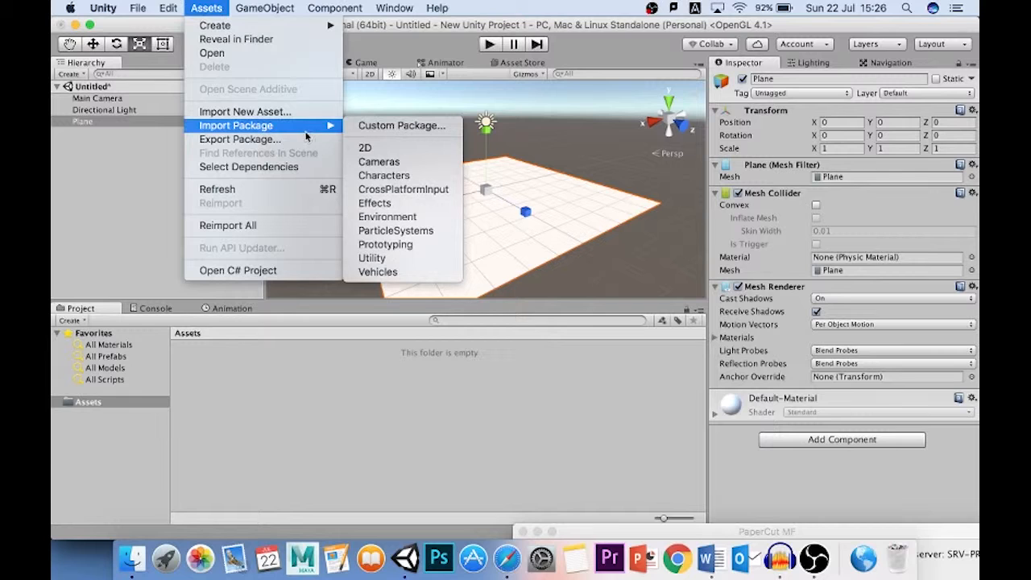
mouse_move(328, 133)
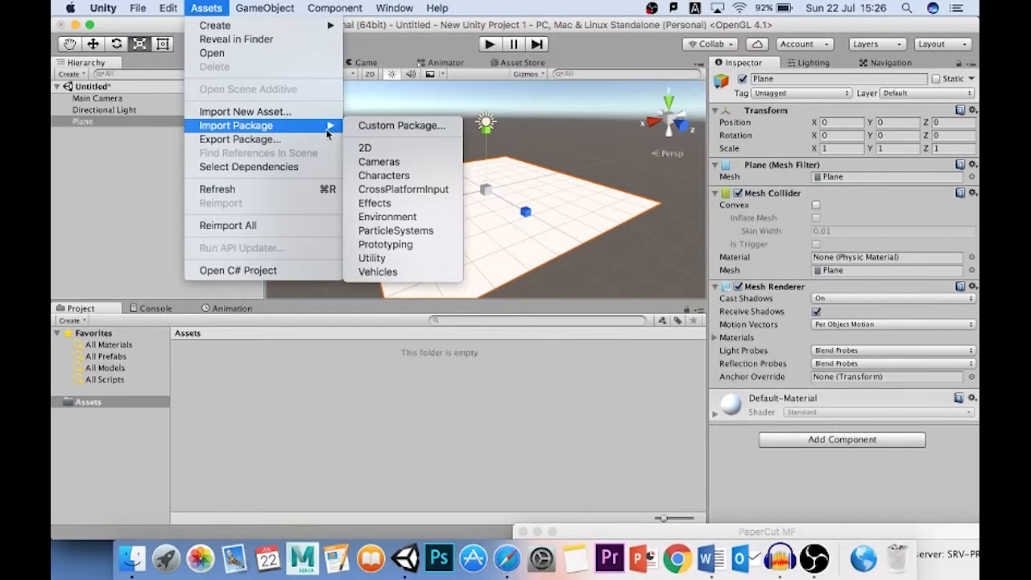
mouse_move(384, 174)
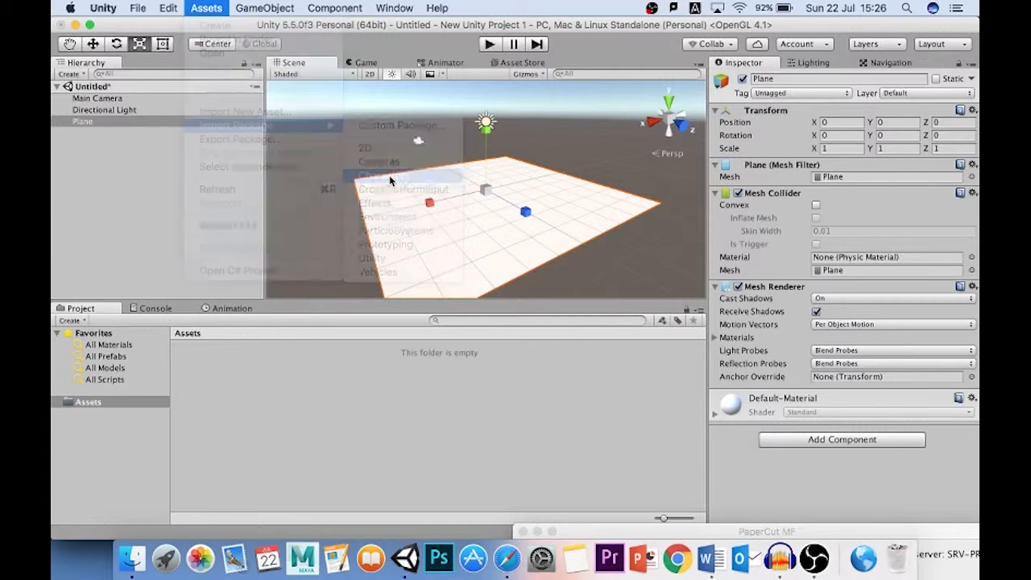
left_click(234, 125)
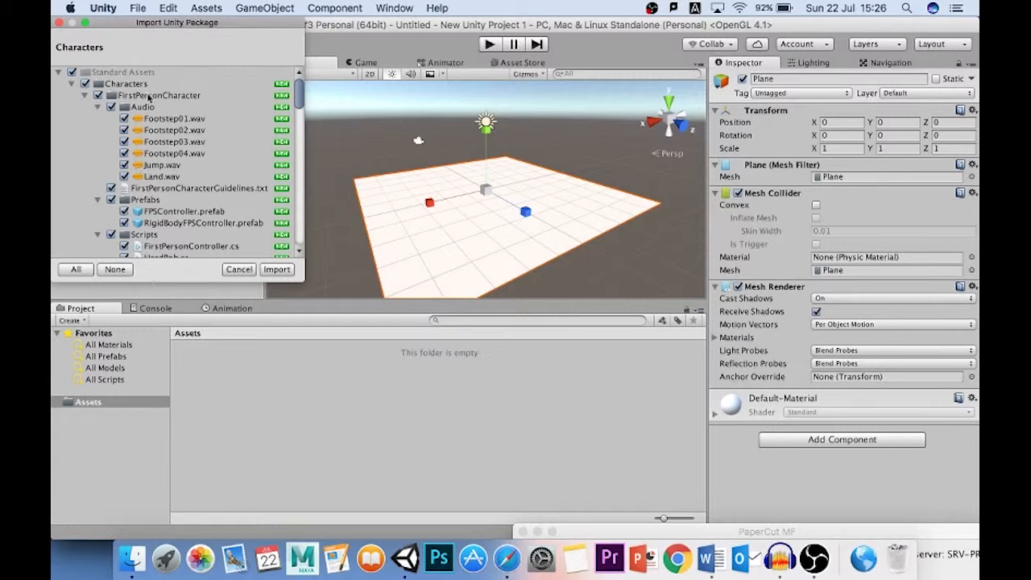
left_click(277, 269)
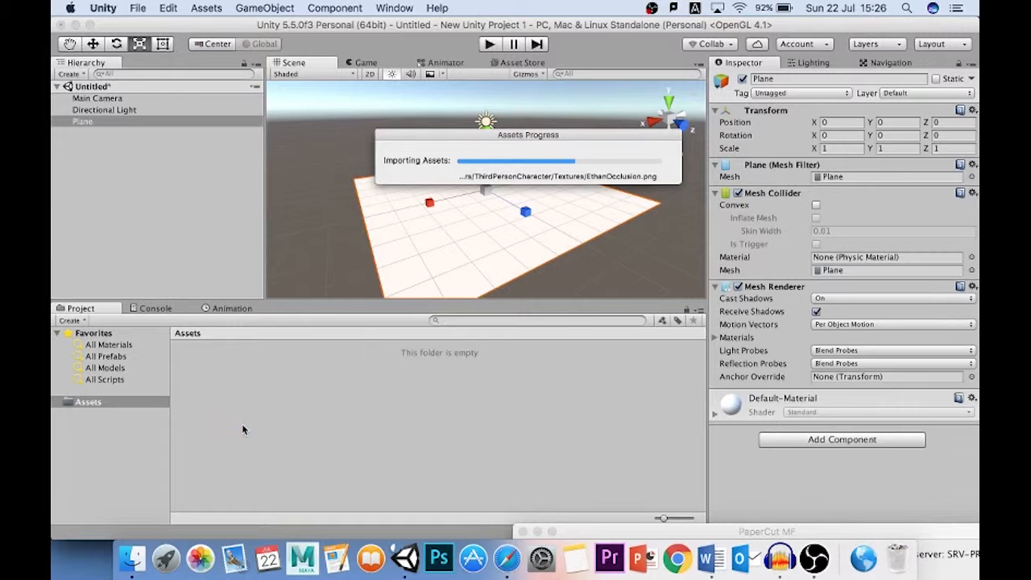
mouse_move(399, 400)
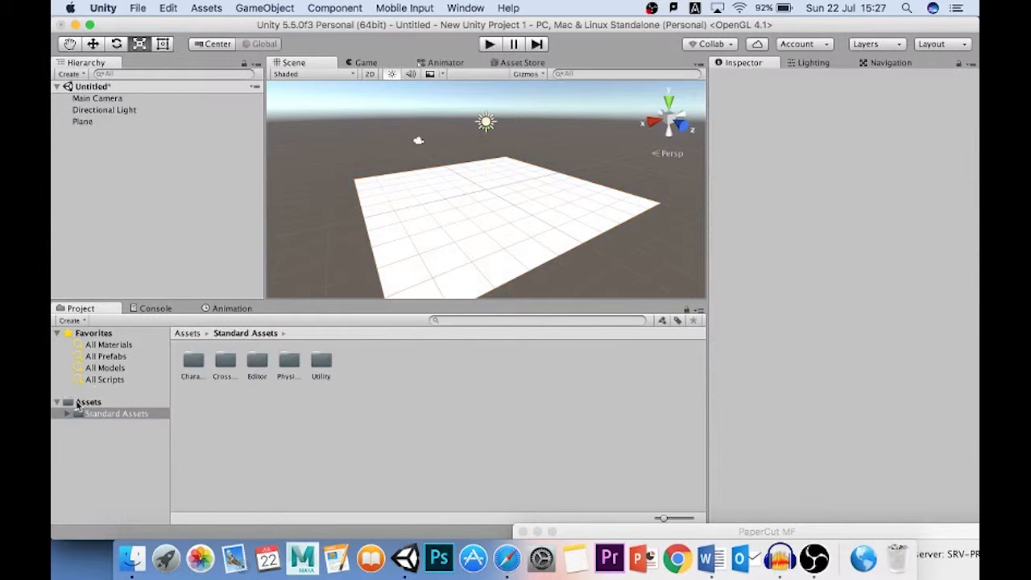
Place the FPSController prefab from FirstPersonCharacter > Prefabs onto the plane in the scene.
left_click(88, 401)
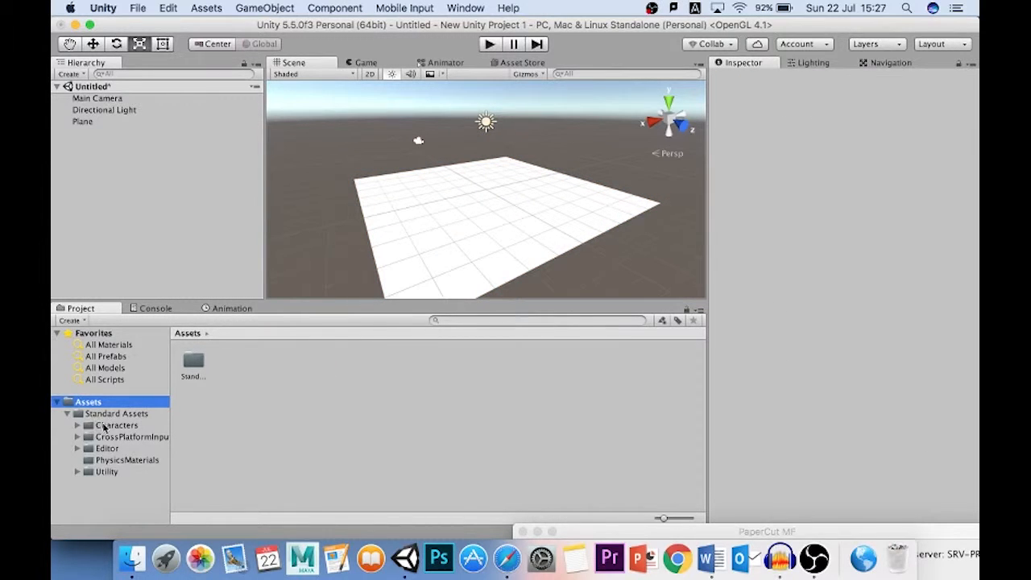
left_click(132, 435)
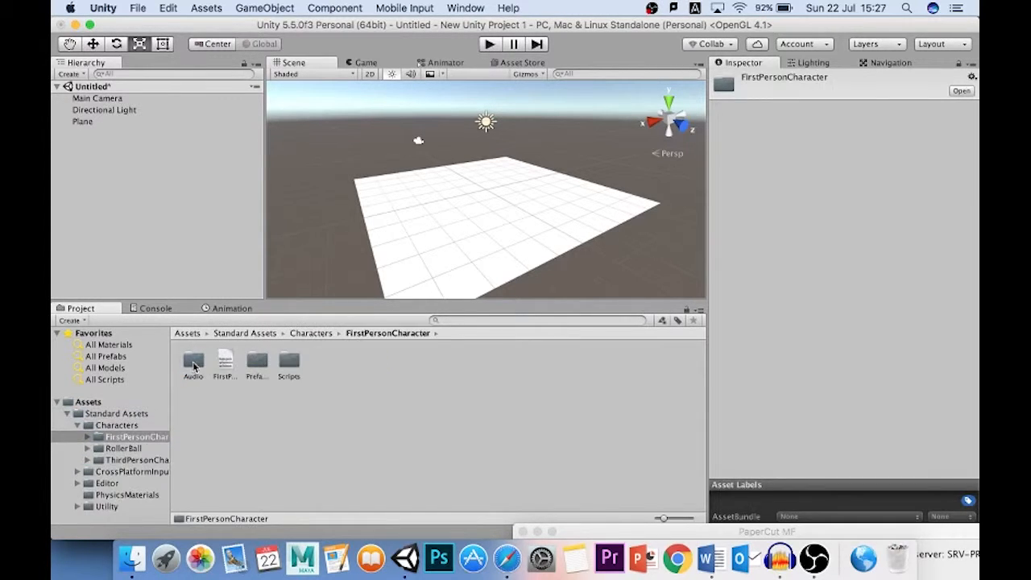
double_click(256, 361)
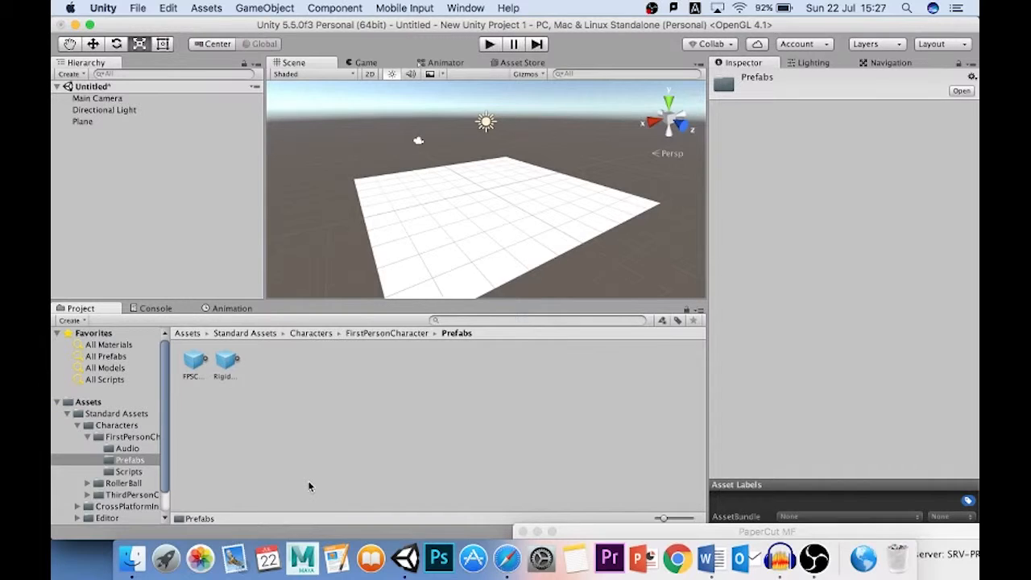
mouse_move(259, 347)
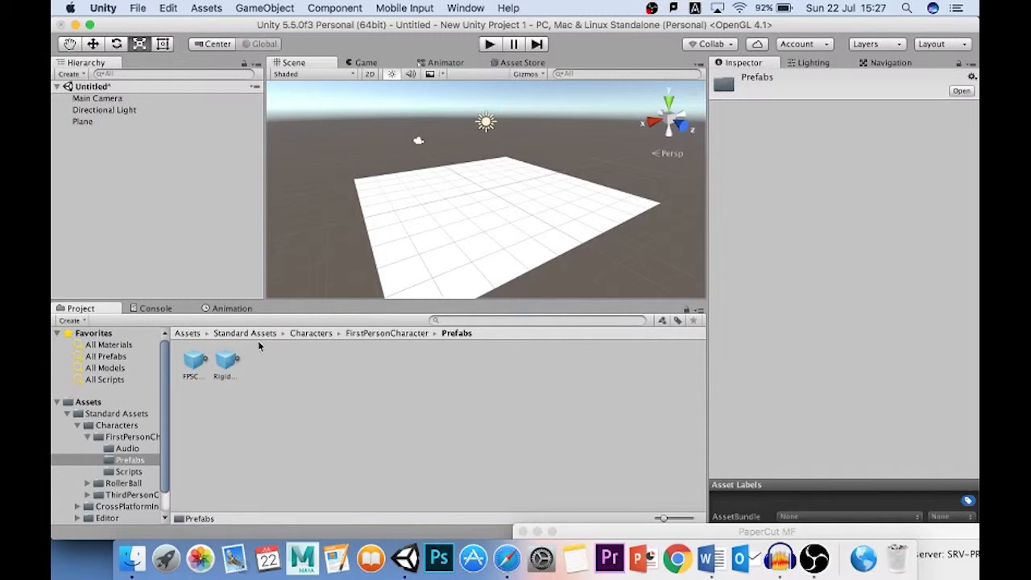
mouse_move(371, 339)
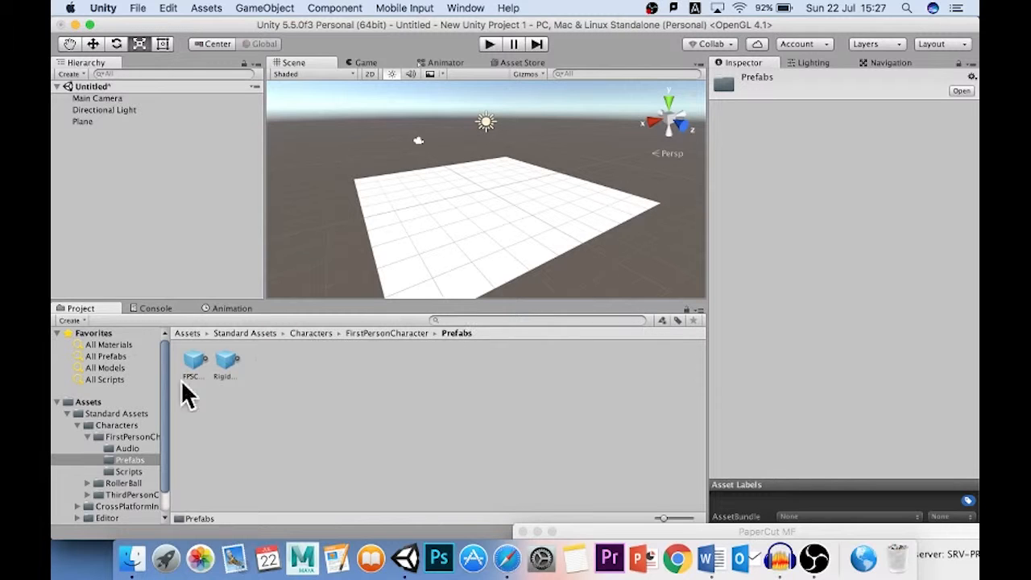
left_click_drag(193, 357, 419, 229)
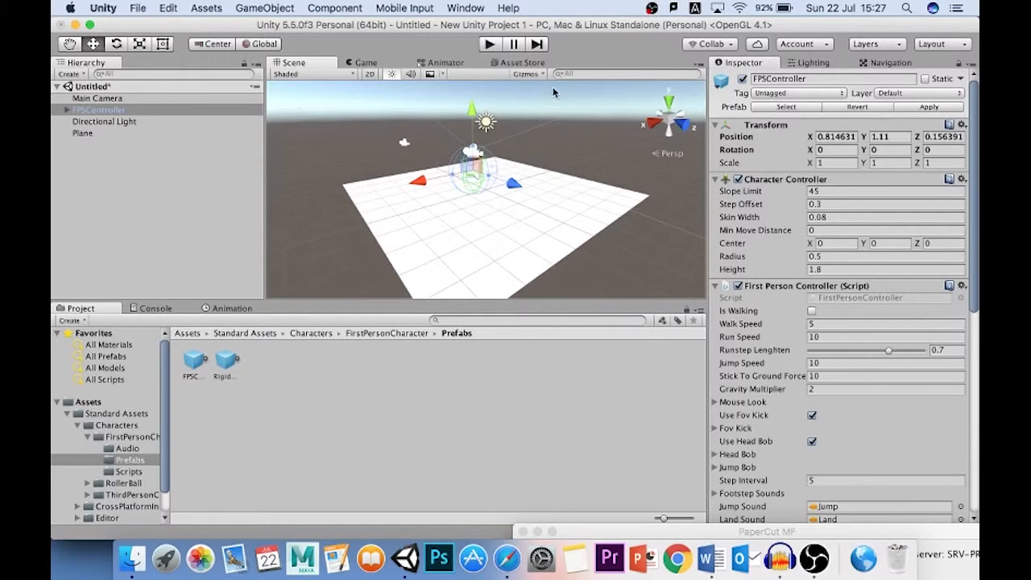
left_click(490, 44)
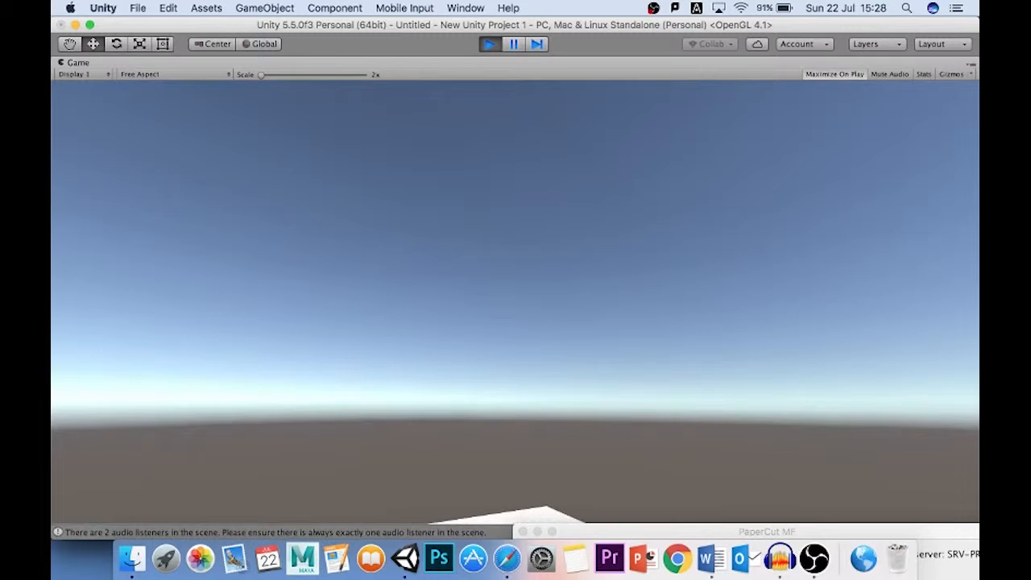
left_click(490, 46)
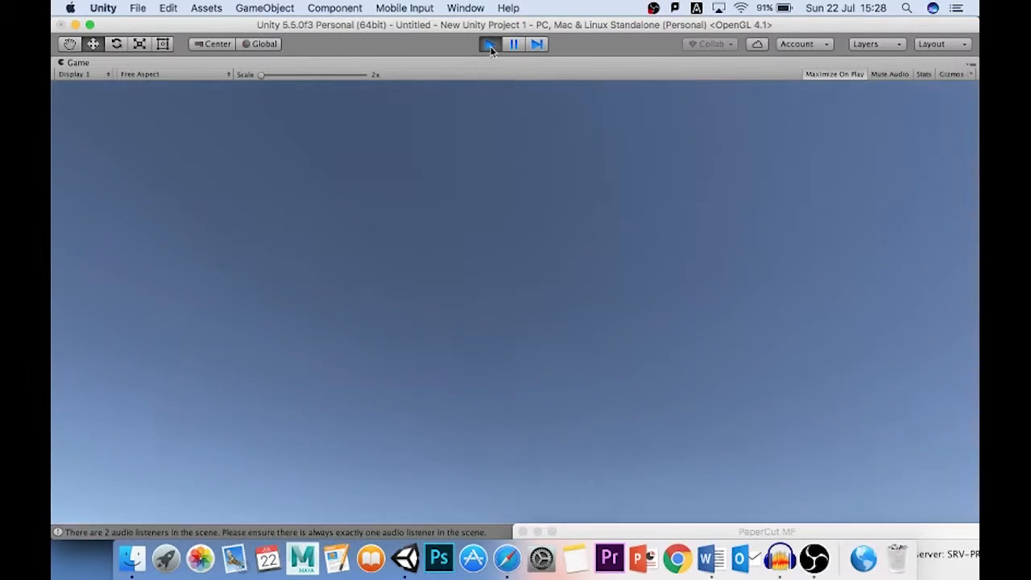
left_click(490, 46)
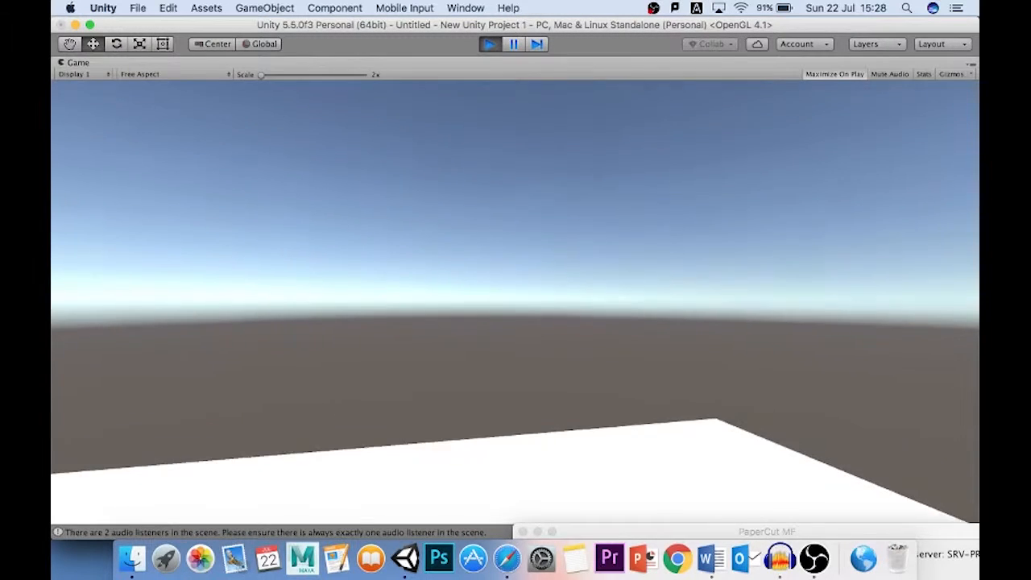
left_click(513, 45)
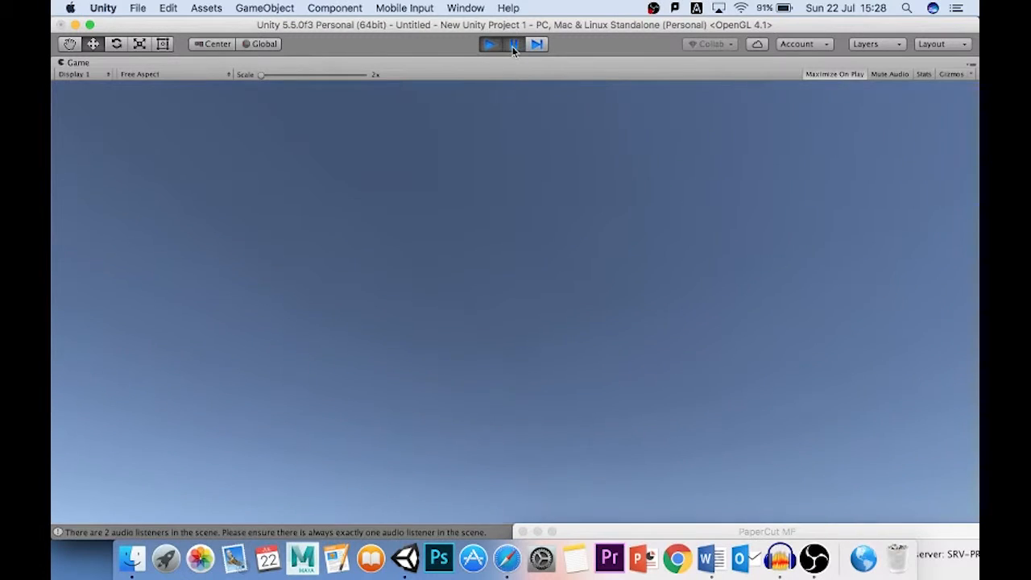
left_click(490, 46)
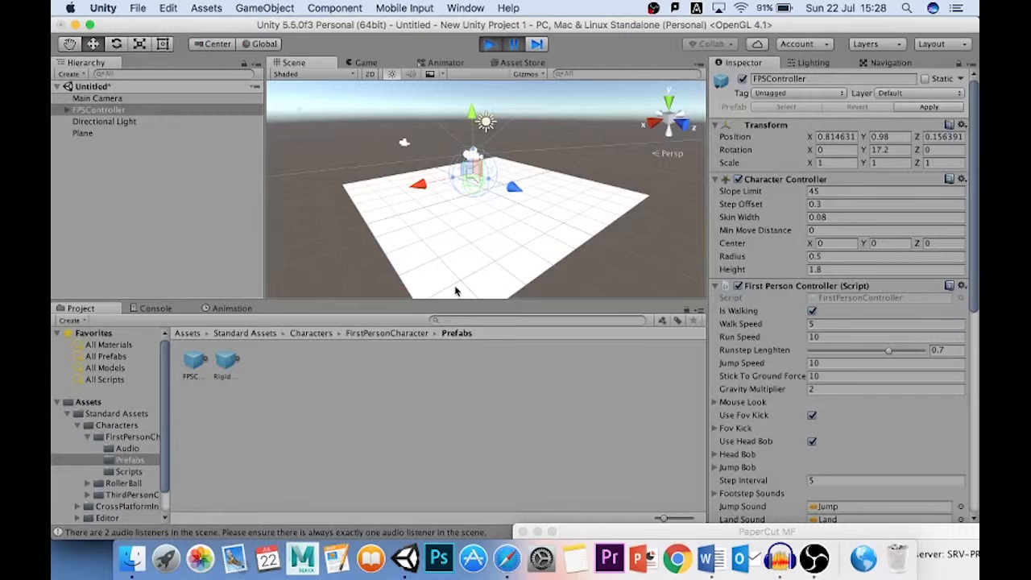
mouse_move(680, 423)
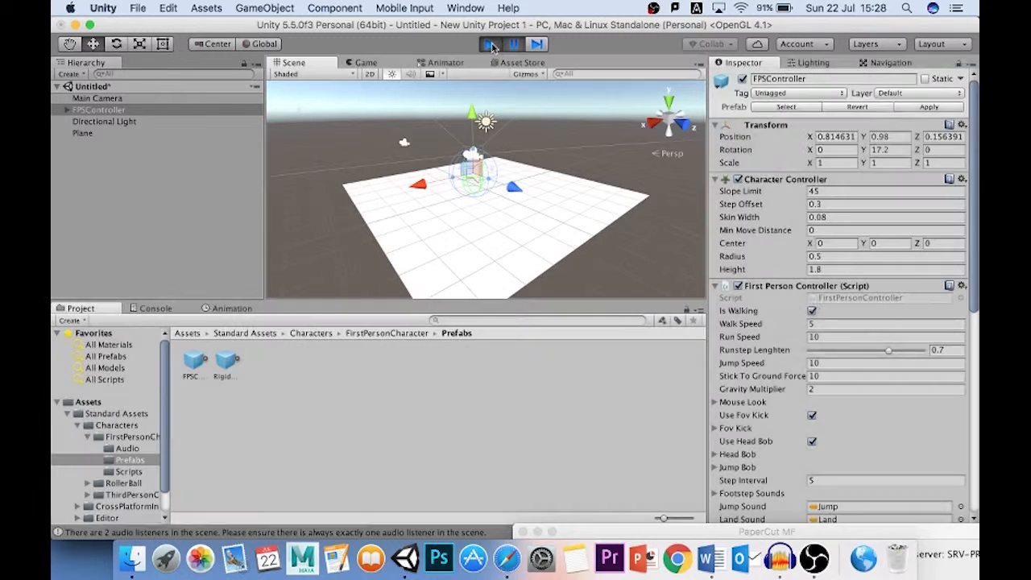
left_click(490, 45)
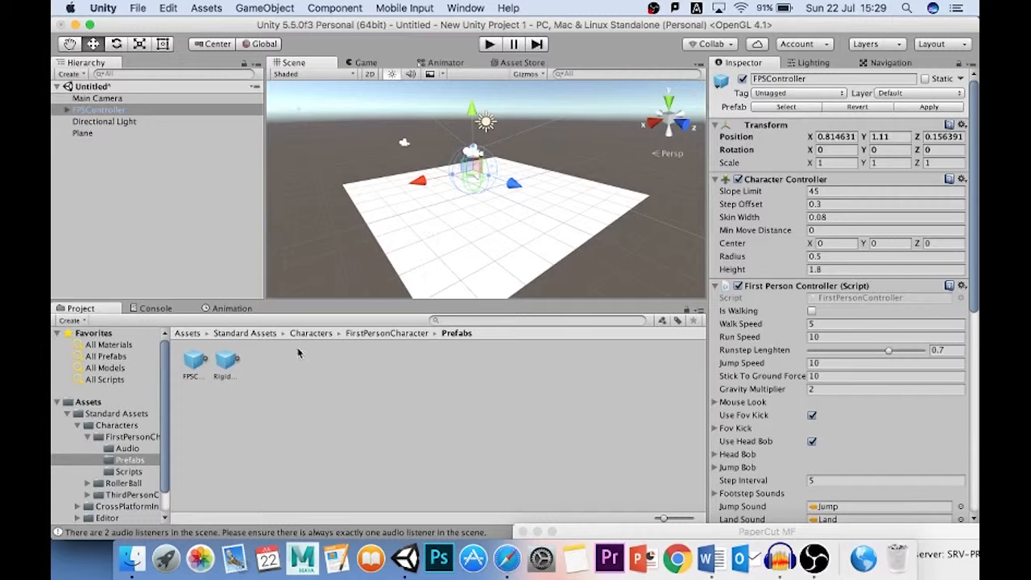
Browse the GameObject 3D Object menu, then expand Standard Assets > Characters > RollerBall.
left_click(265, 8)
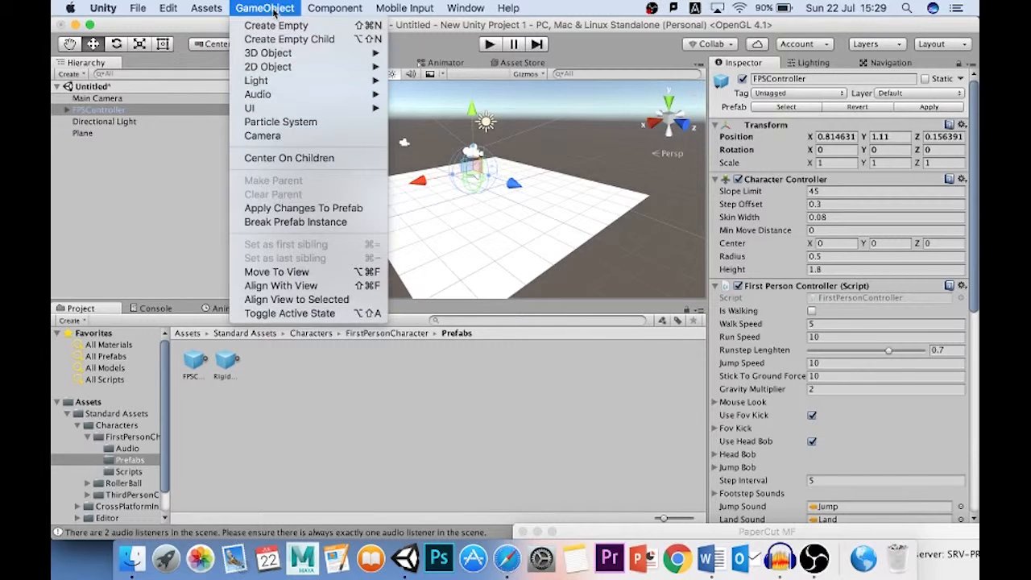
mouse_move(267, 52)
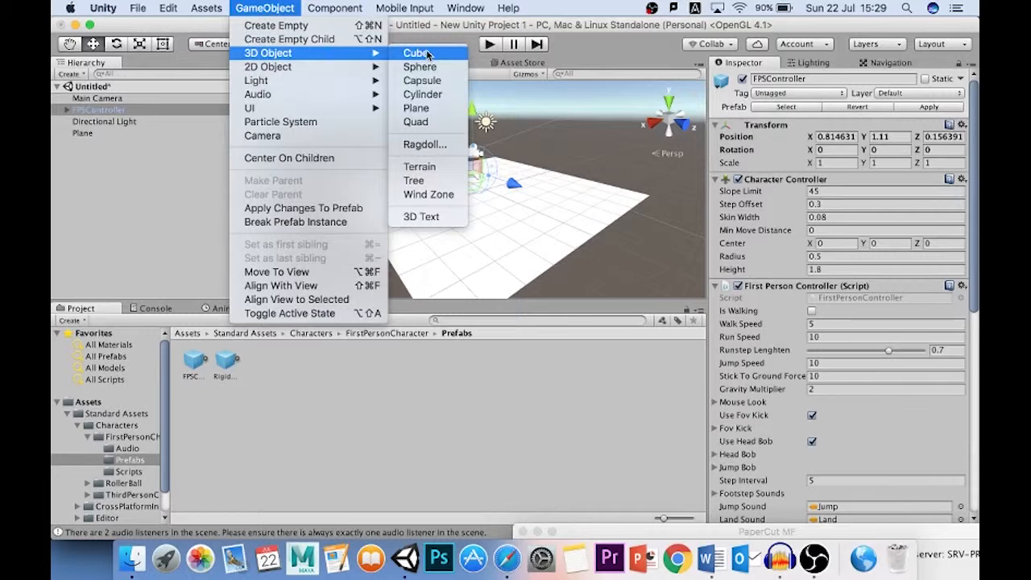
mouse_move(419, 68)
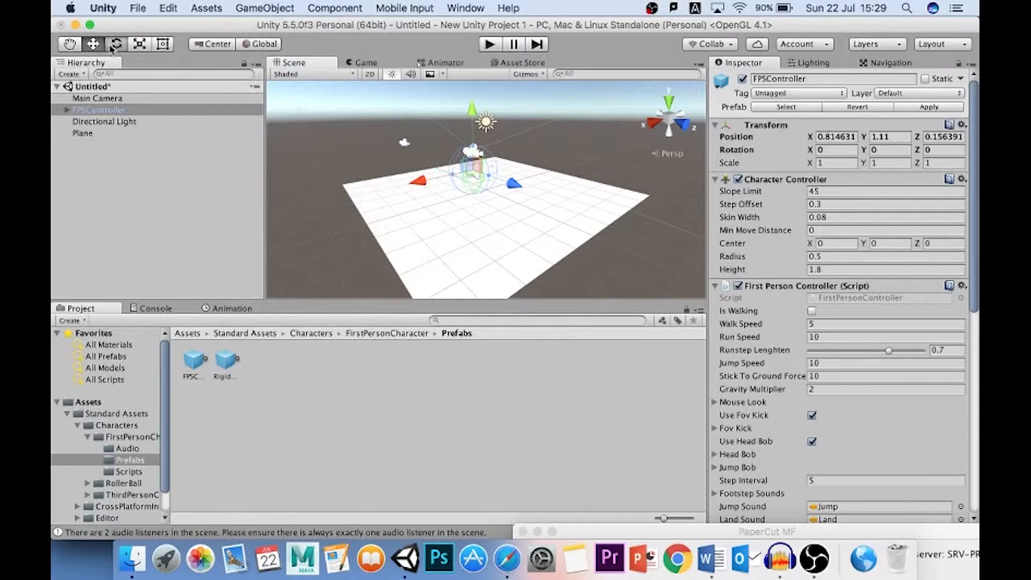
left_click(138, 45)
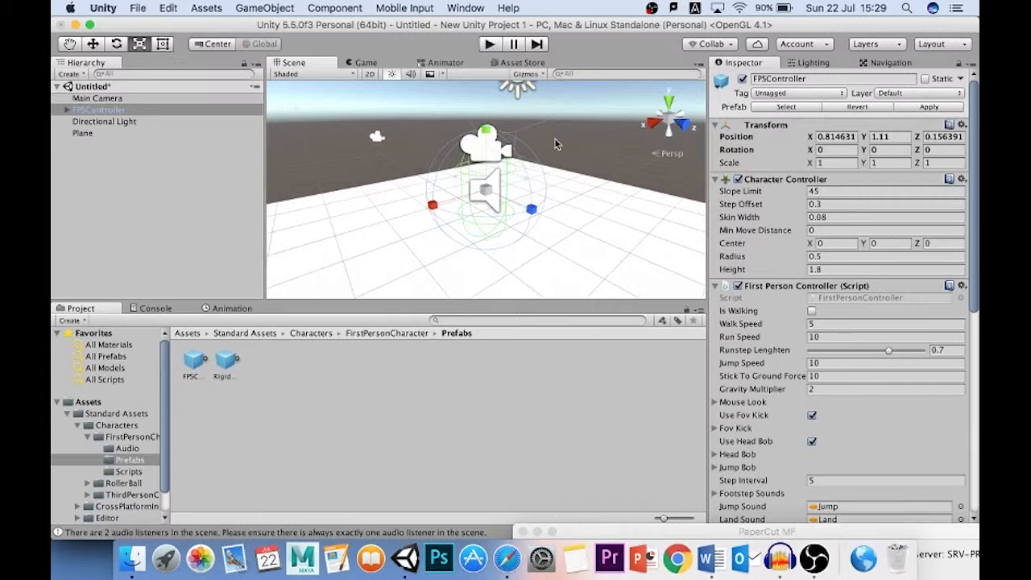
mouse_move(471, 200)
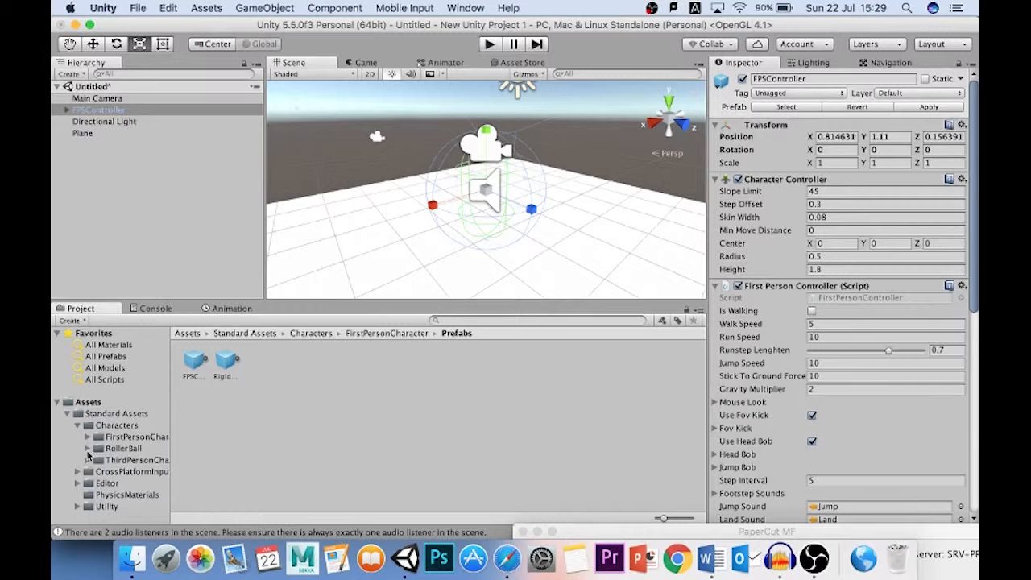
left_click(87, 448)
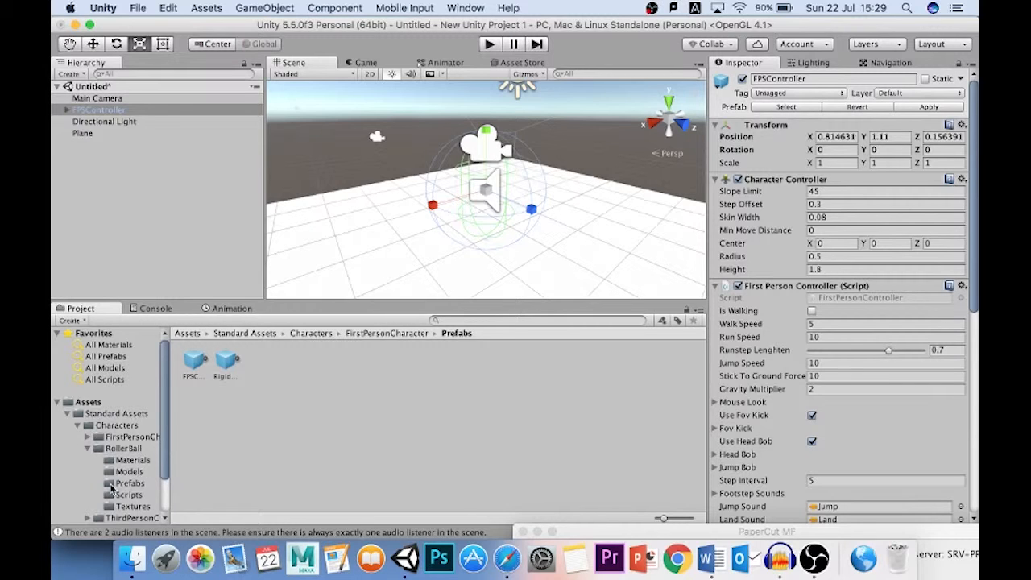
Put the RollerBall prefab on the plane in place of FPSController and run the scene.
left_click(129, 483)
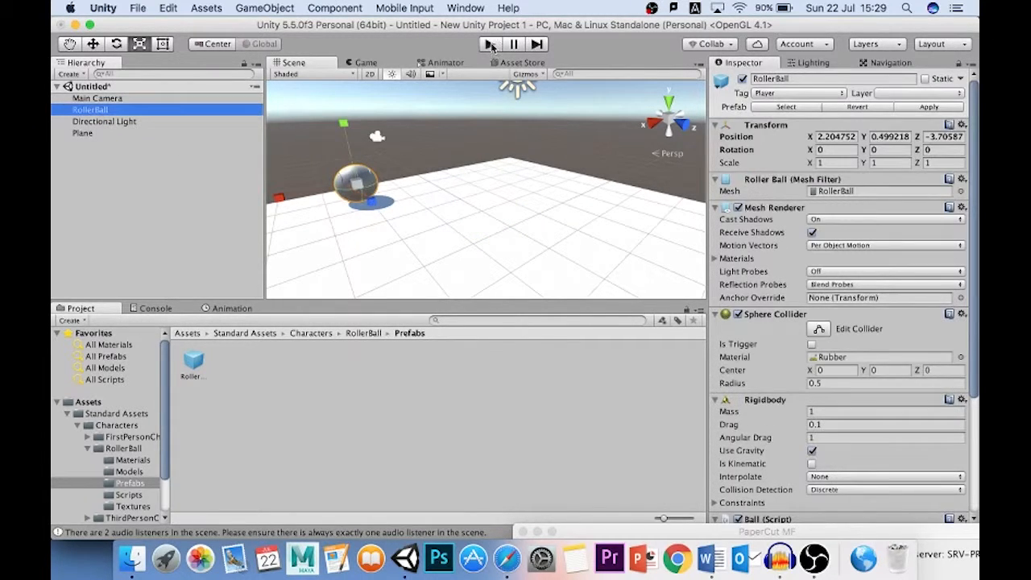
left_click(490, 45)
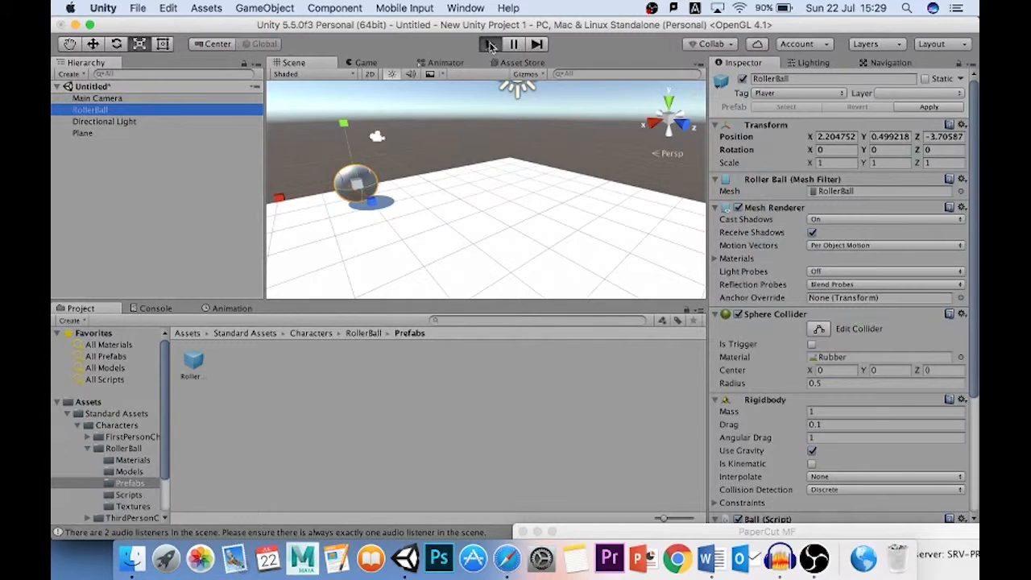
left_click(490, 43)
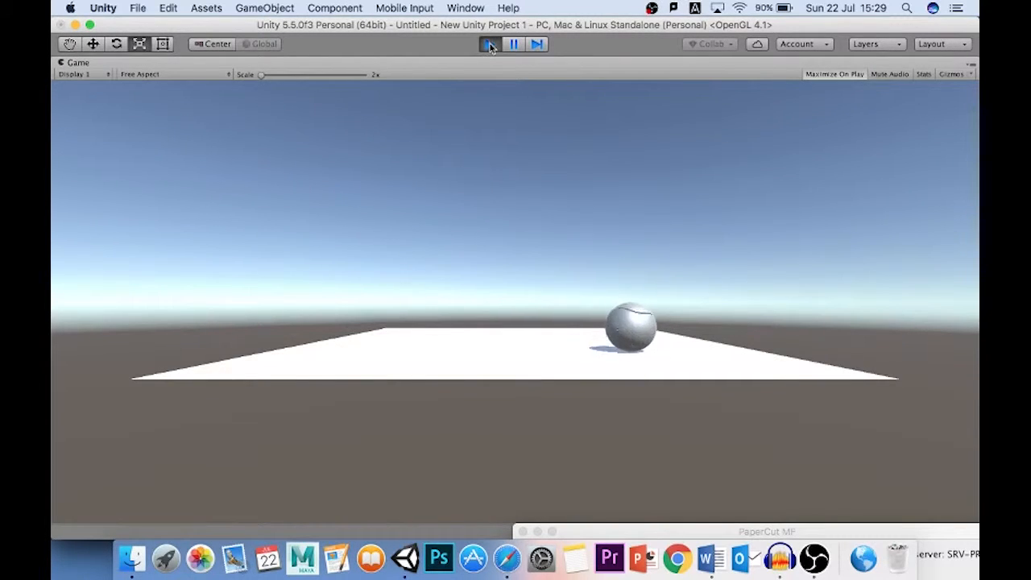
left_click(490, 45)
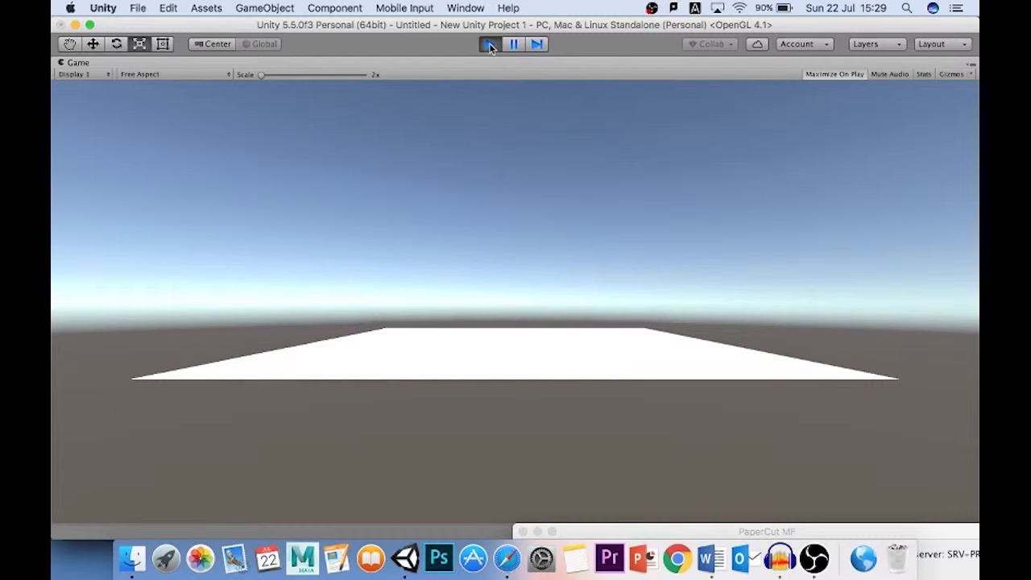